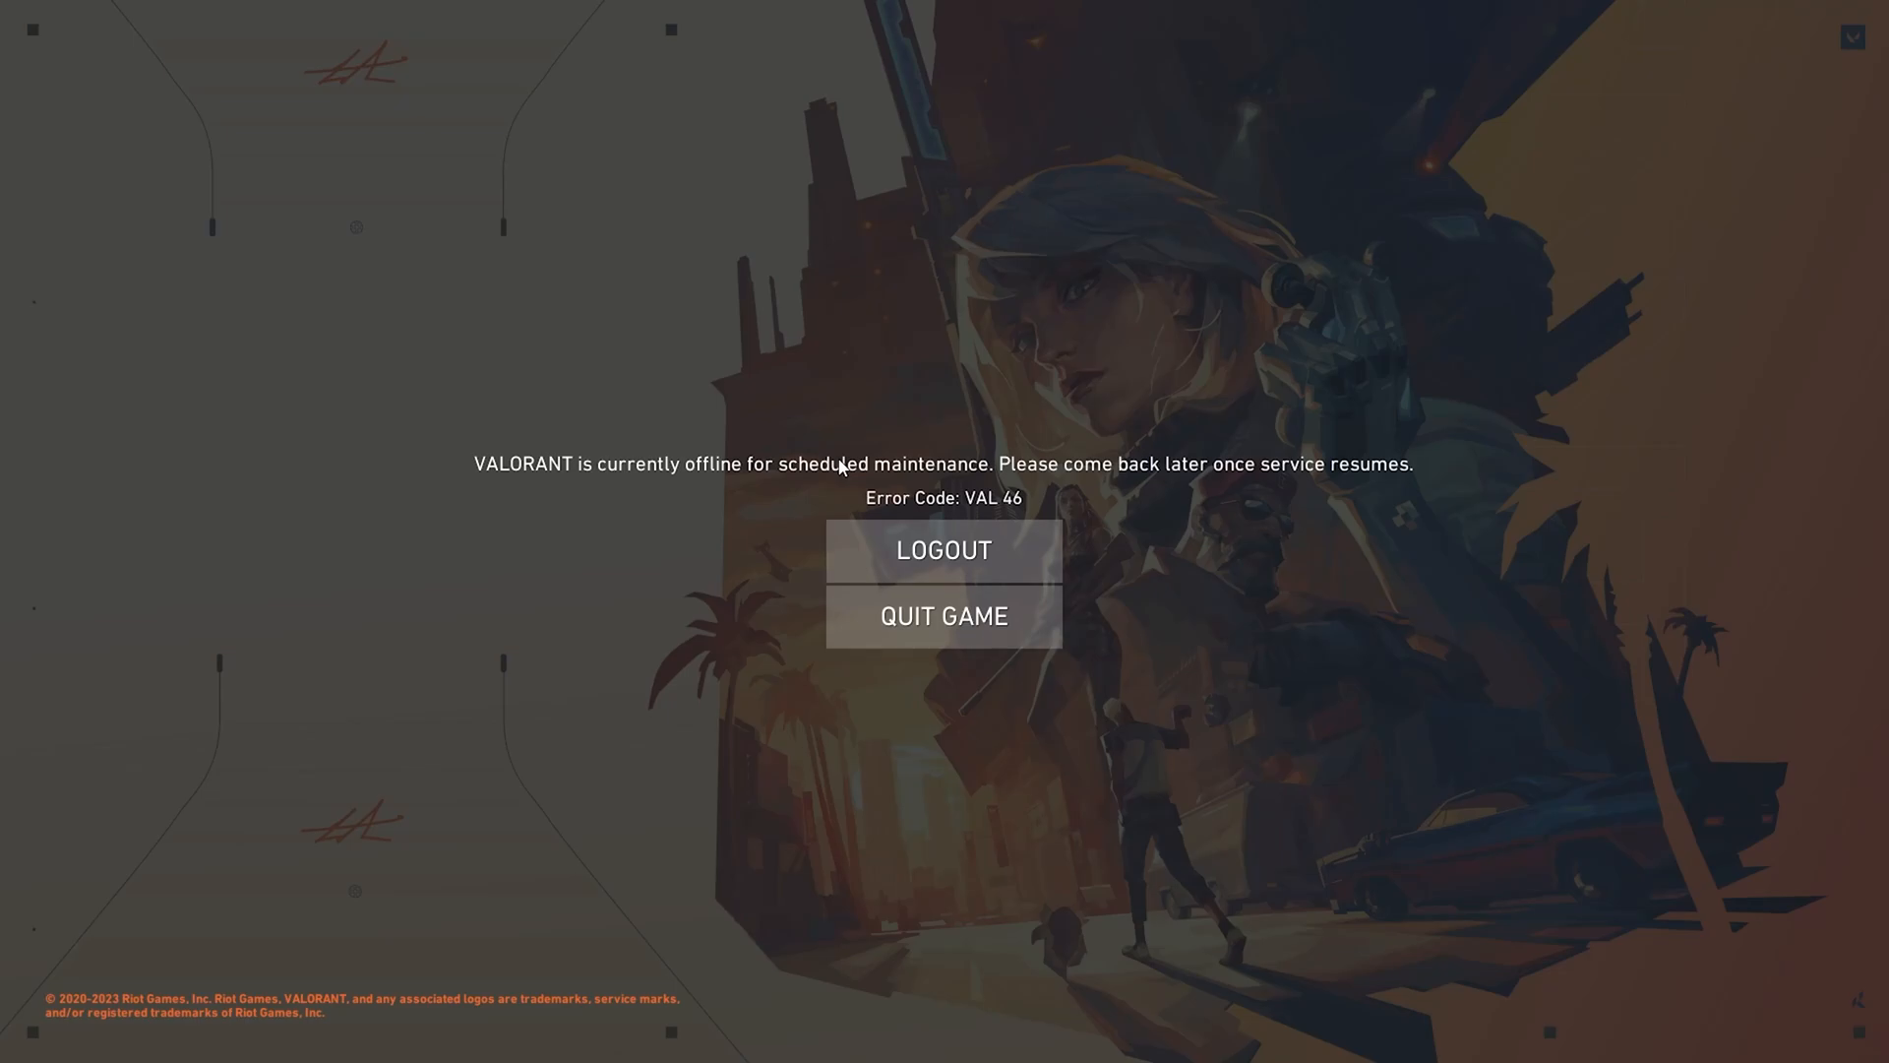
{"action": "mouse_move", "coordinate": [992, 503]}
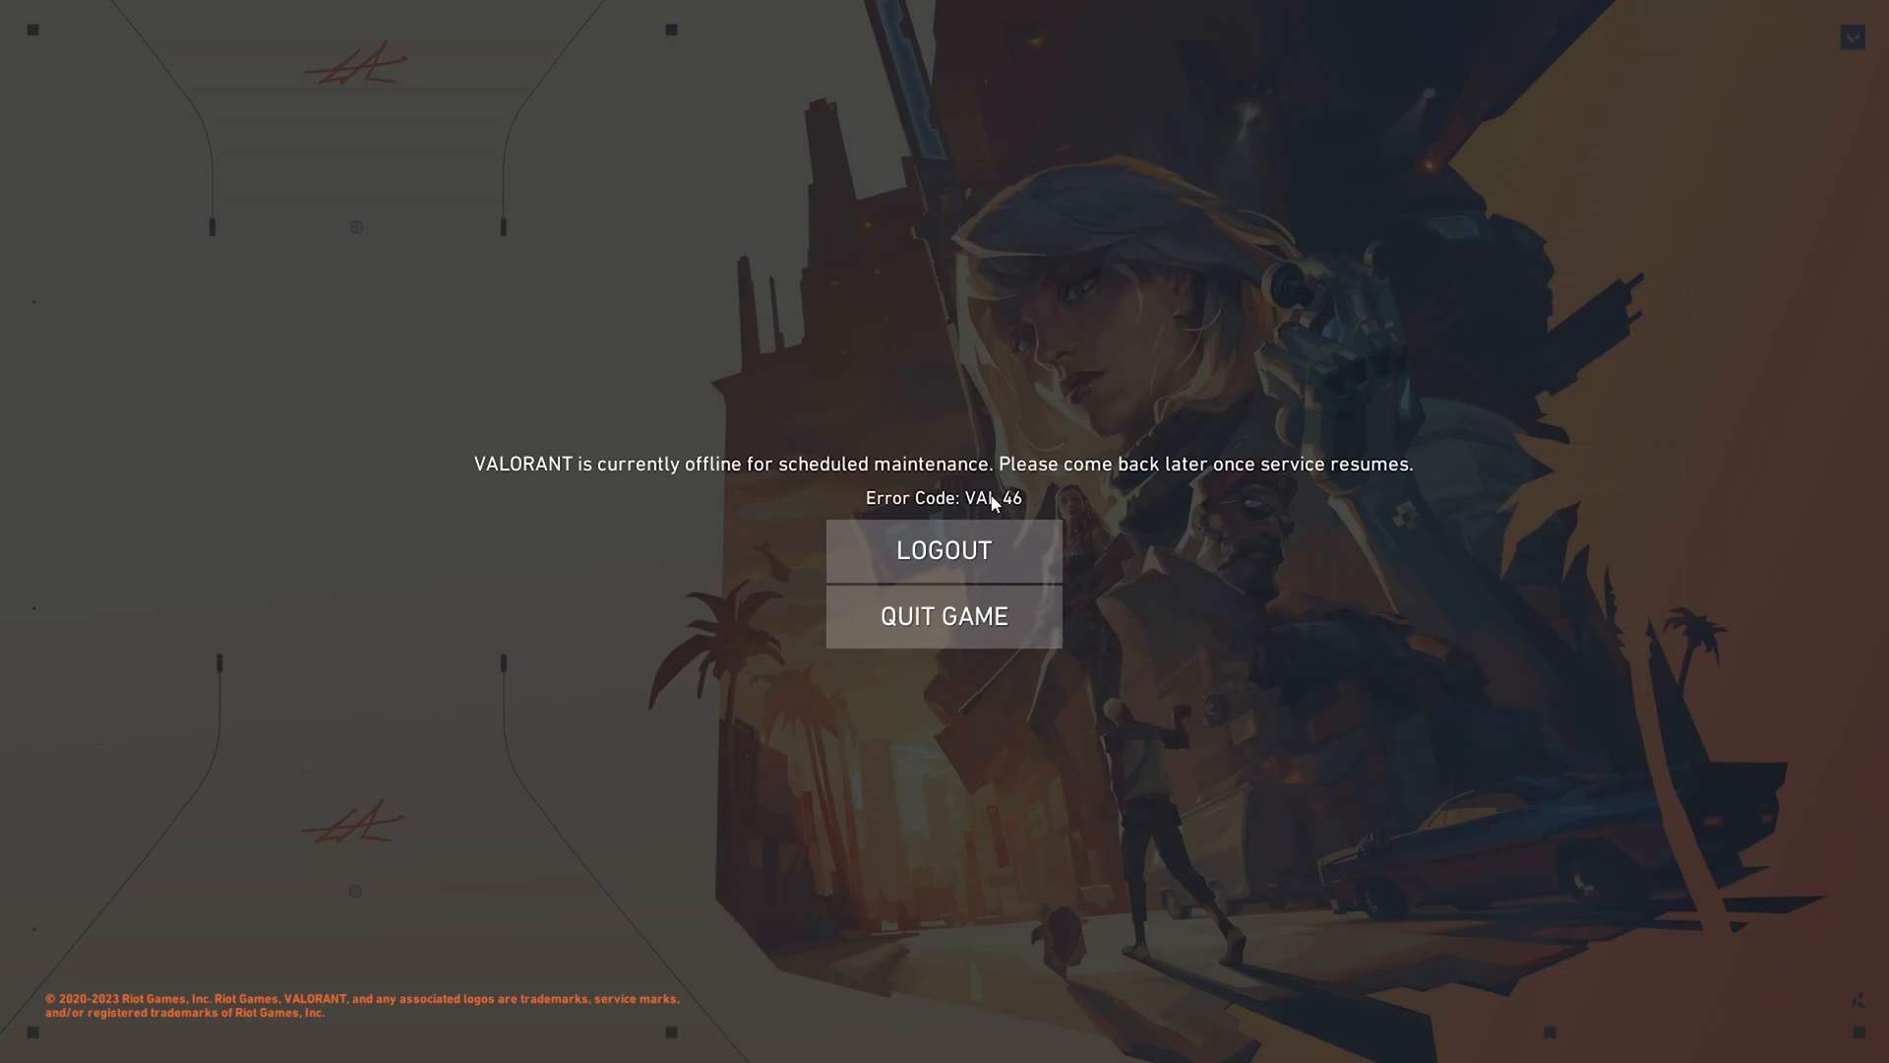
{"action": "mouse_move", "coordinate": [1074, 498]}
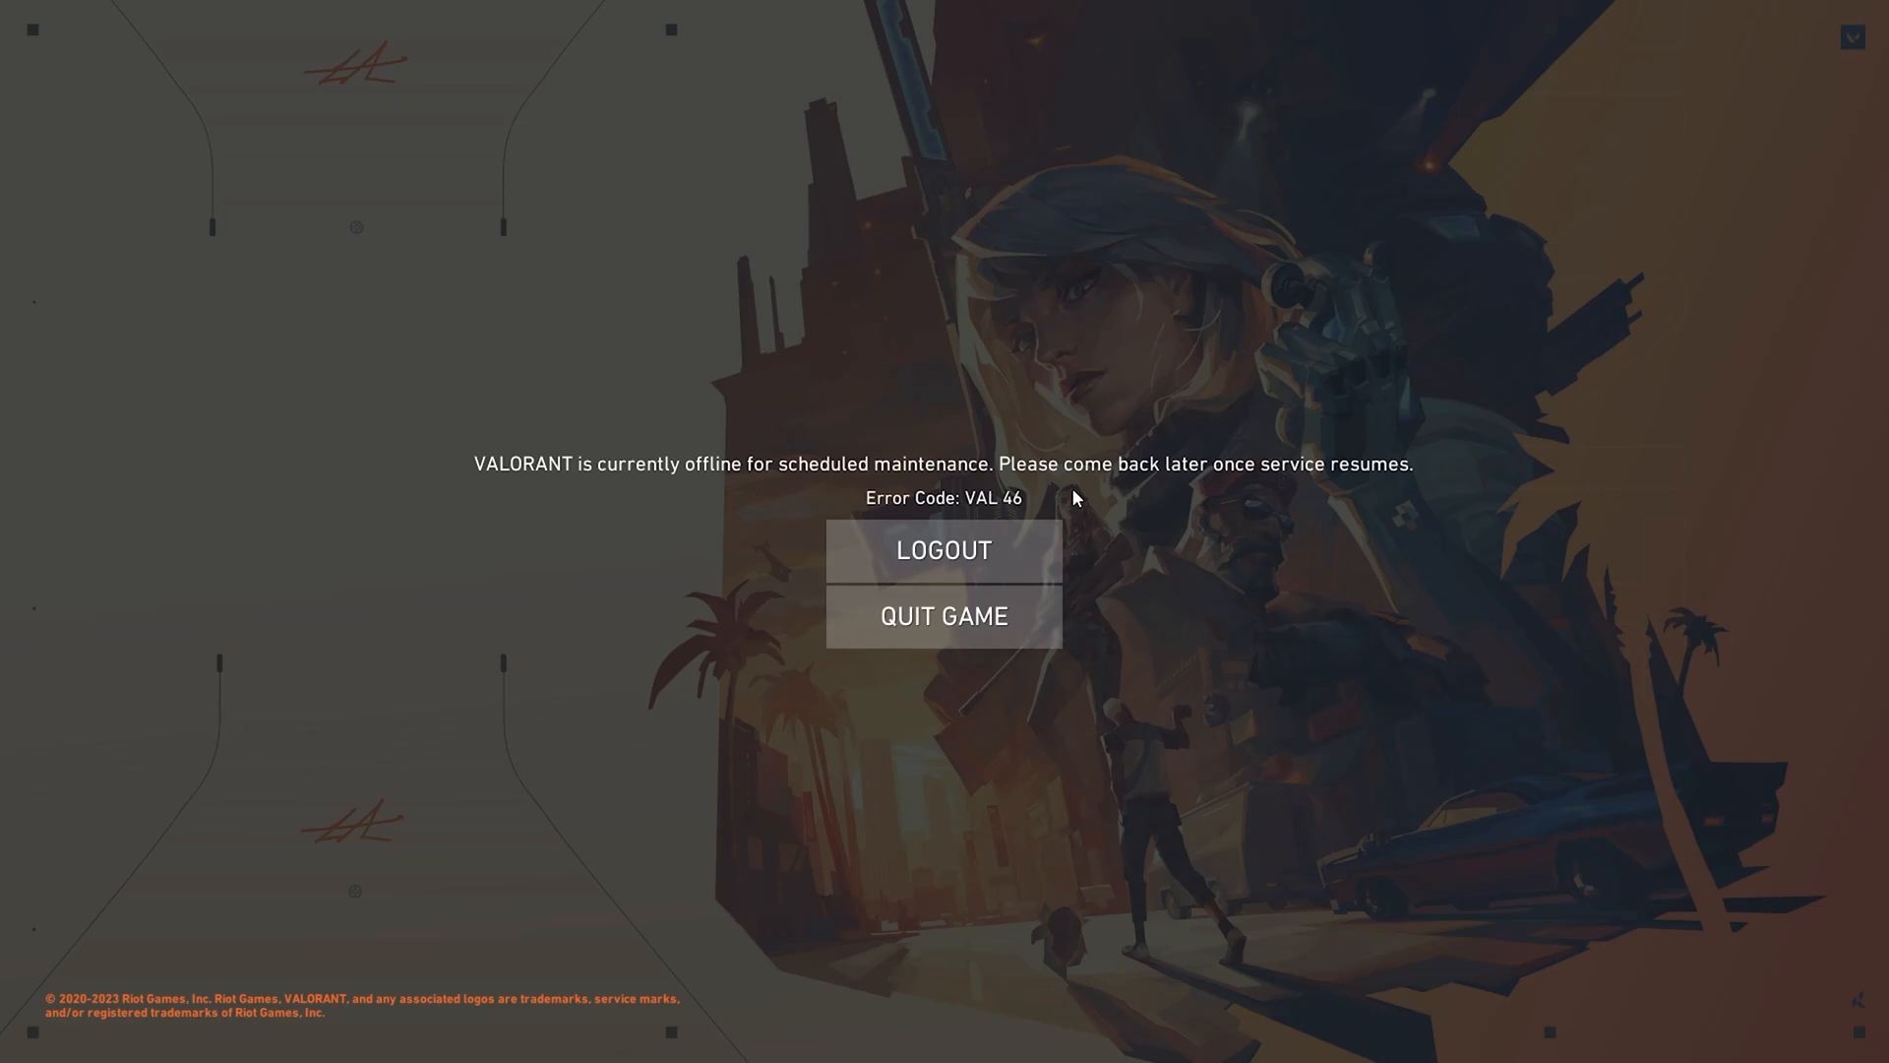
{"action": "mouse_move", "coordinate": [653, 457]}
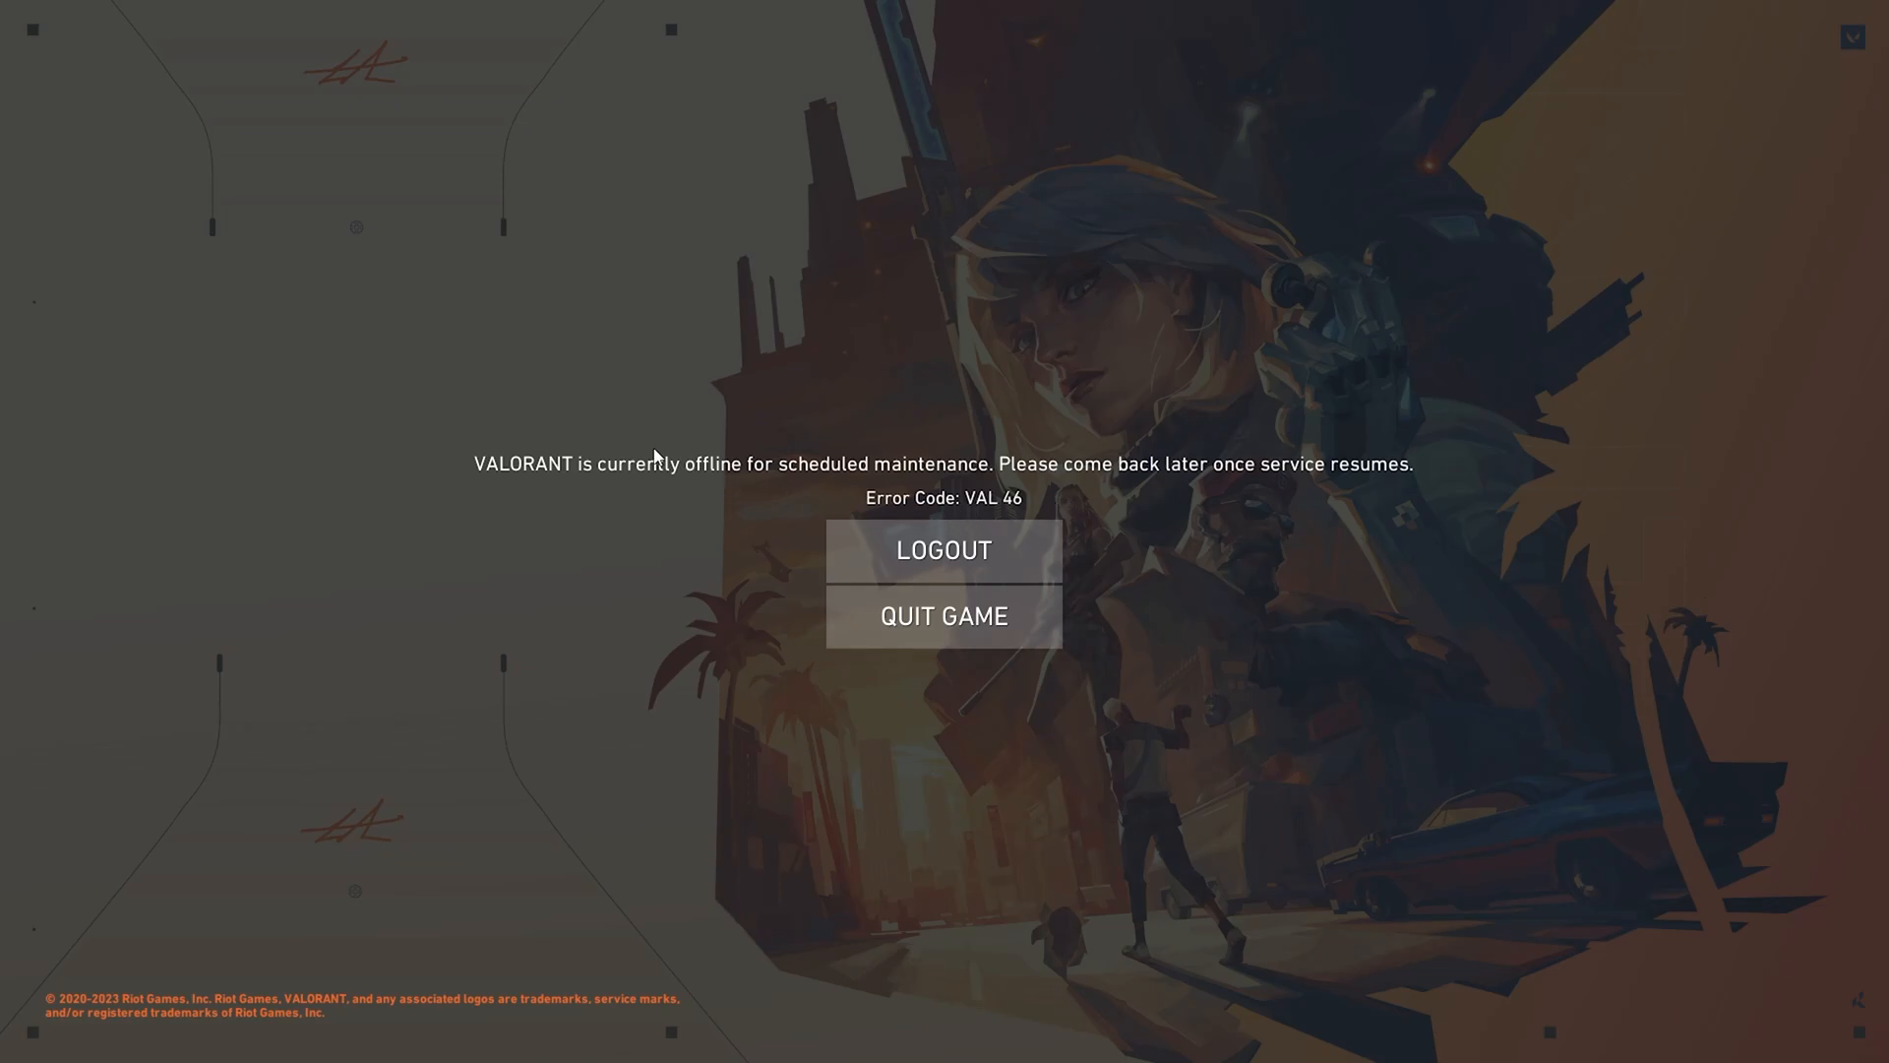
{"action": "mouse_move", "coordinate": [803, 472]}
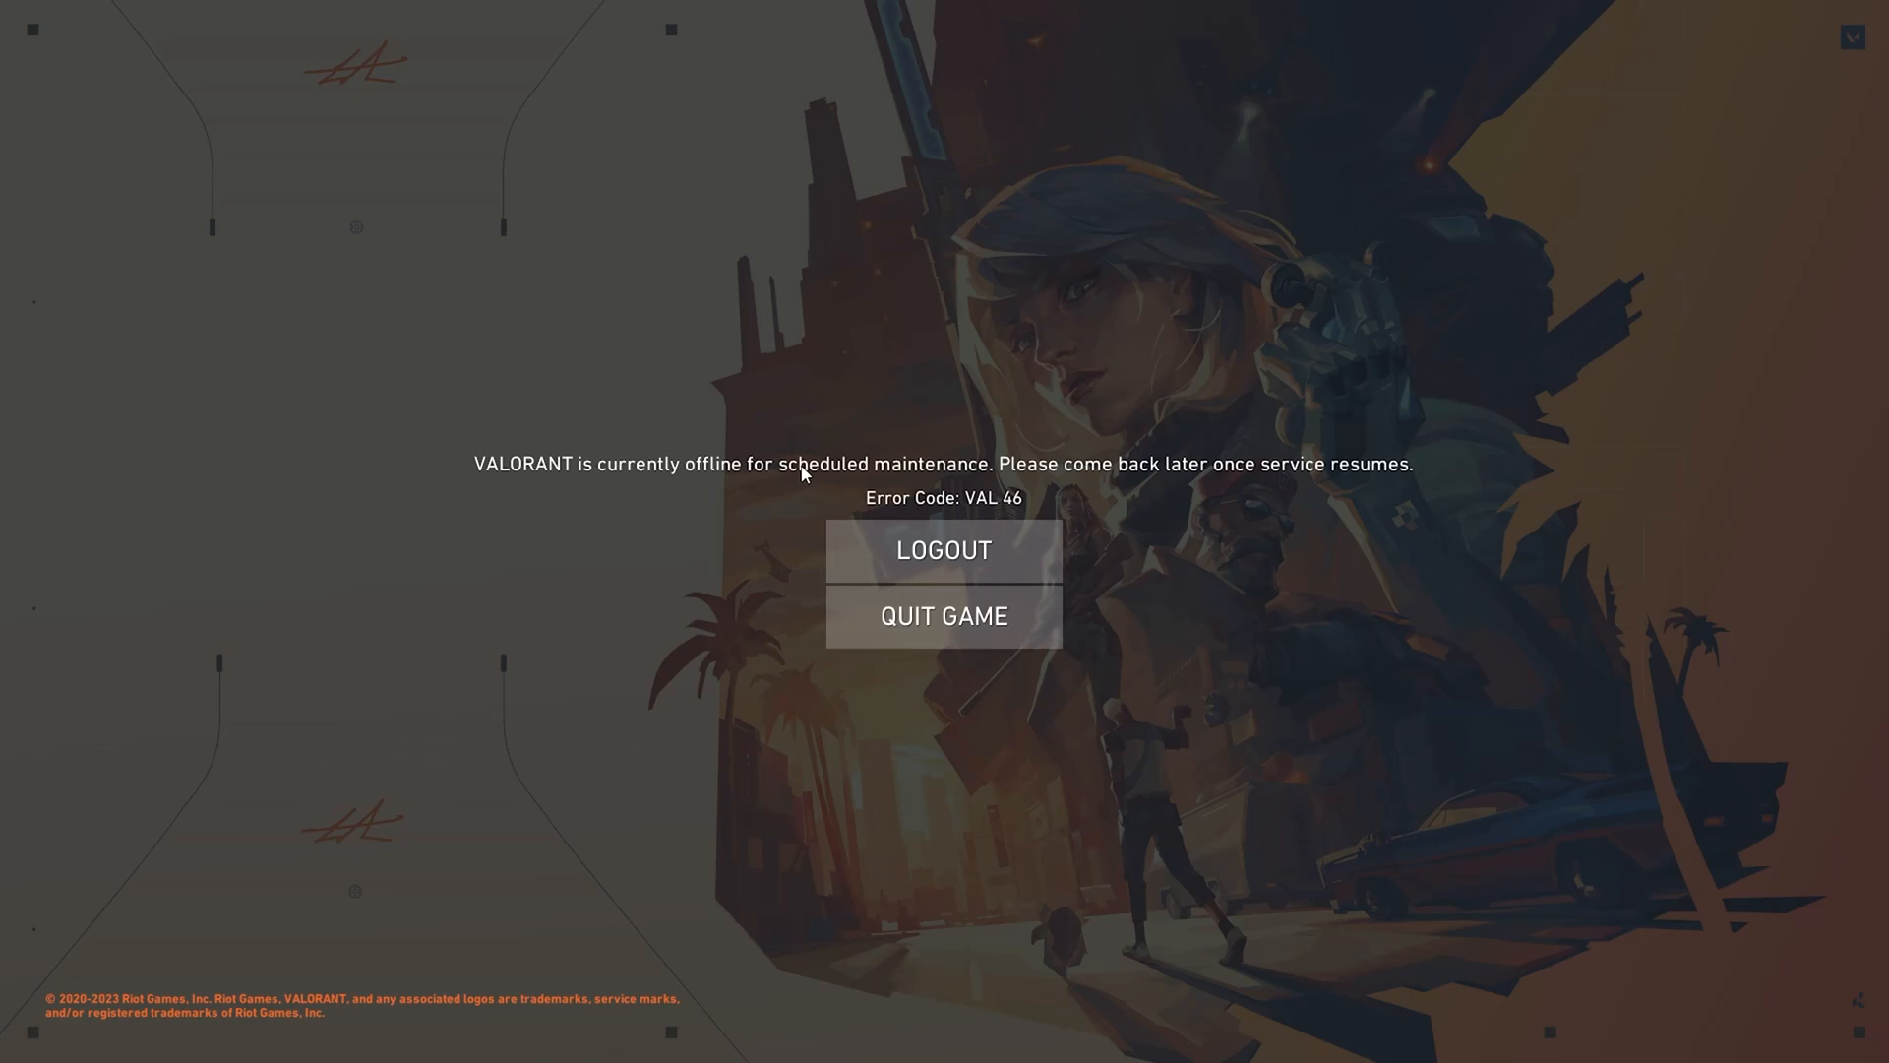
{"action": "mouse_move", "coordinate": [1139, 469]}
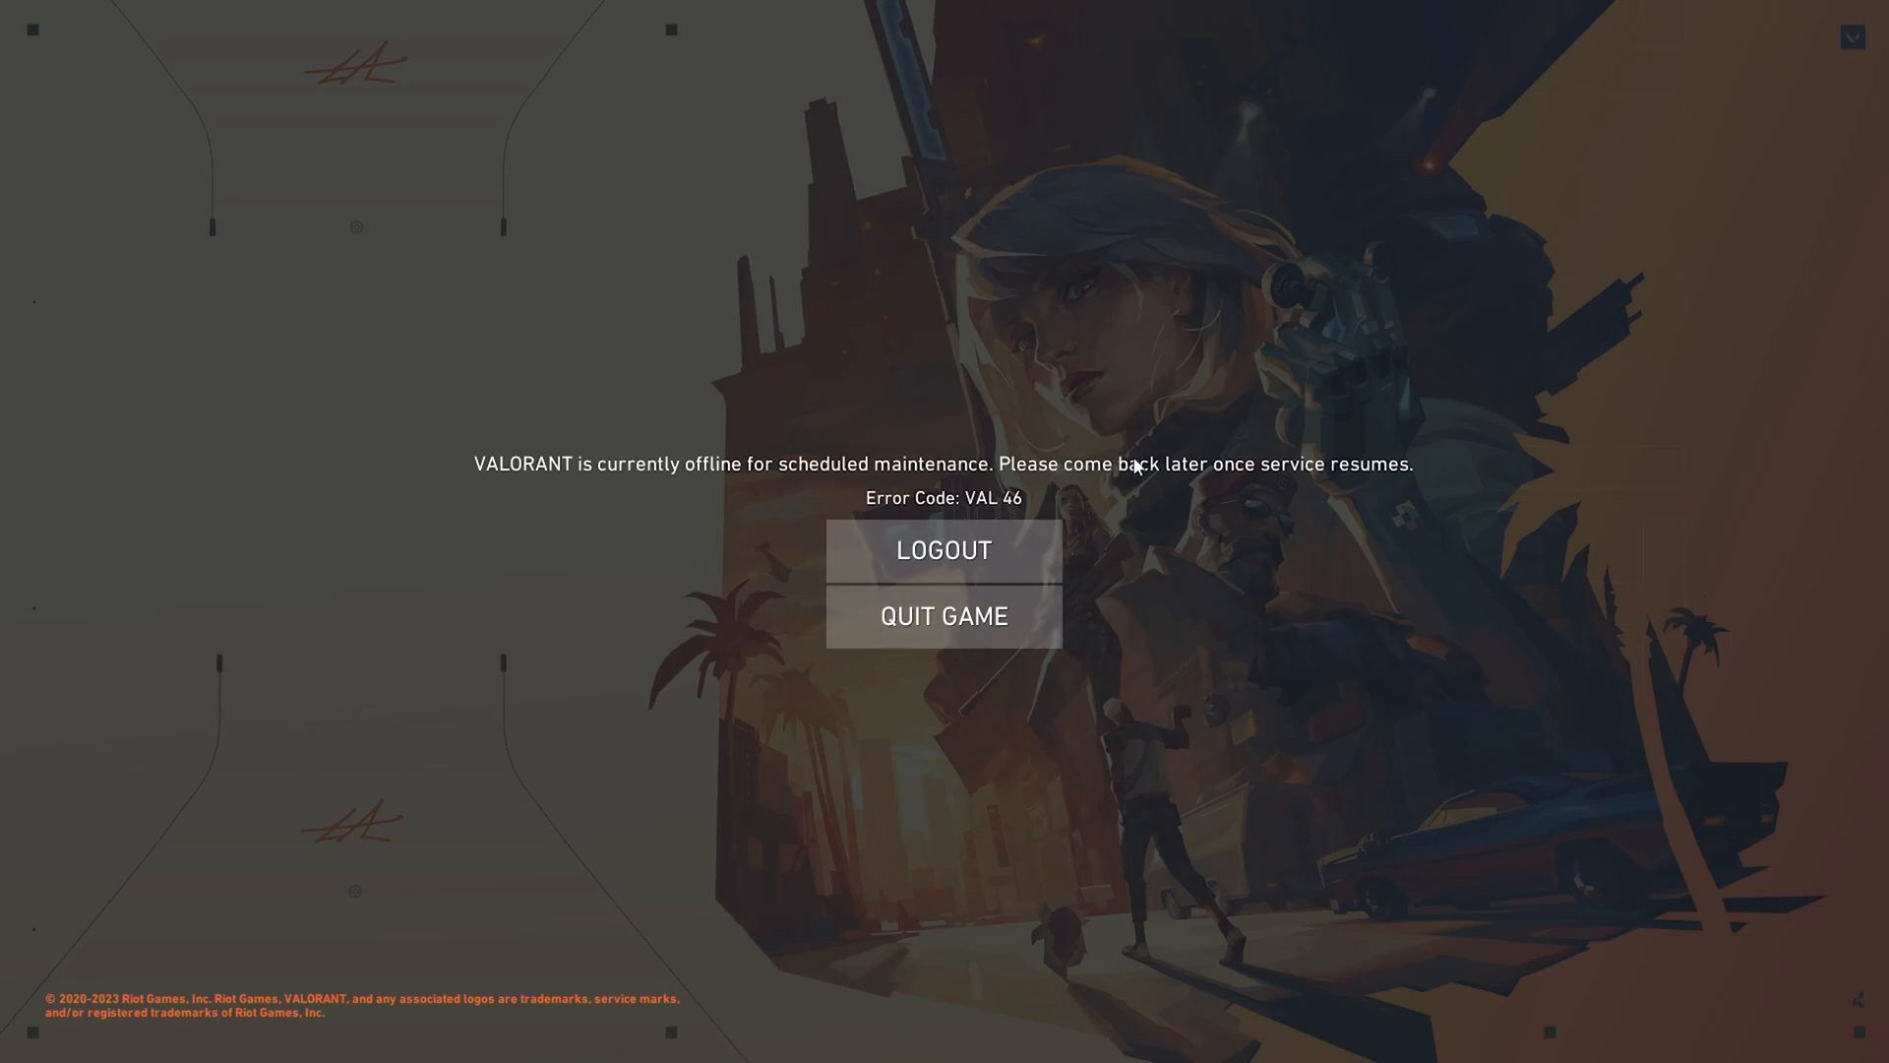
{"action": "mouse_move", "coordinate": [1462, 486]}
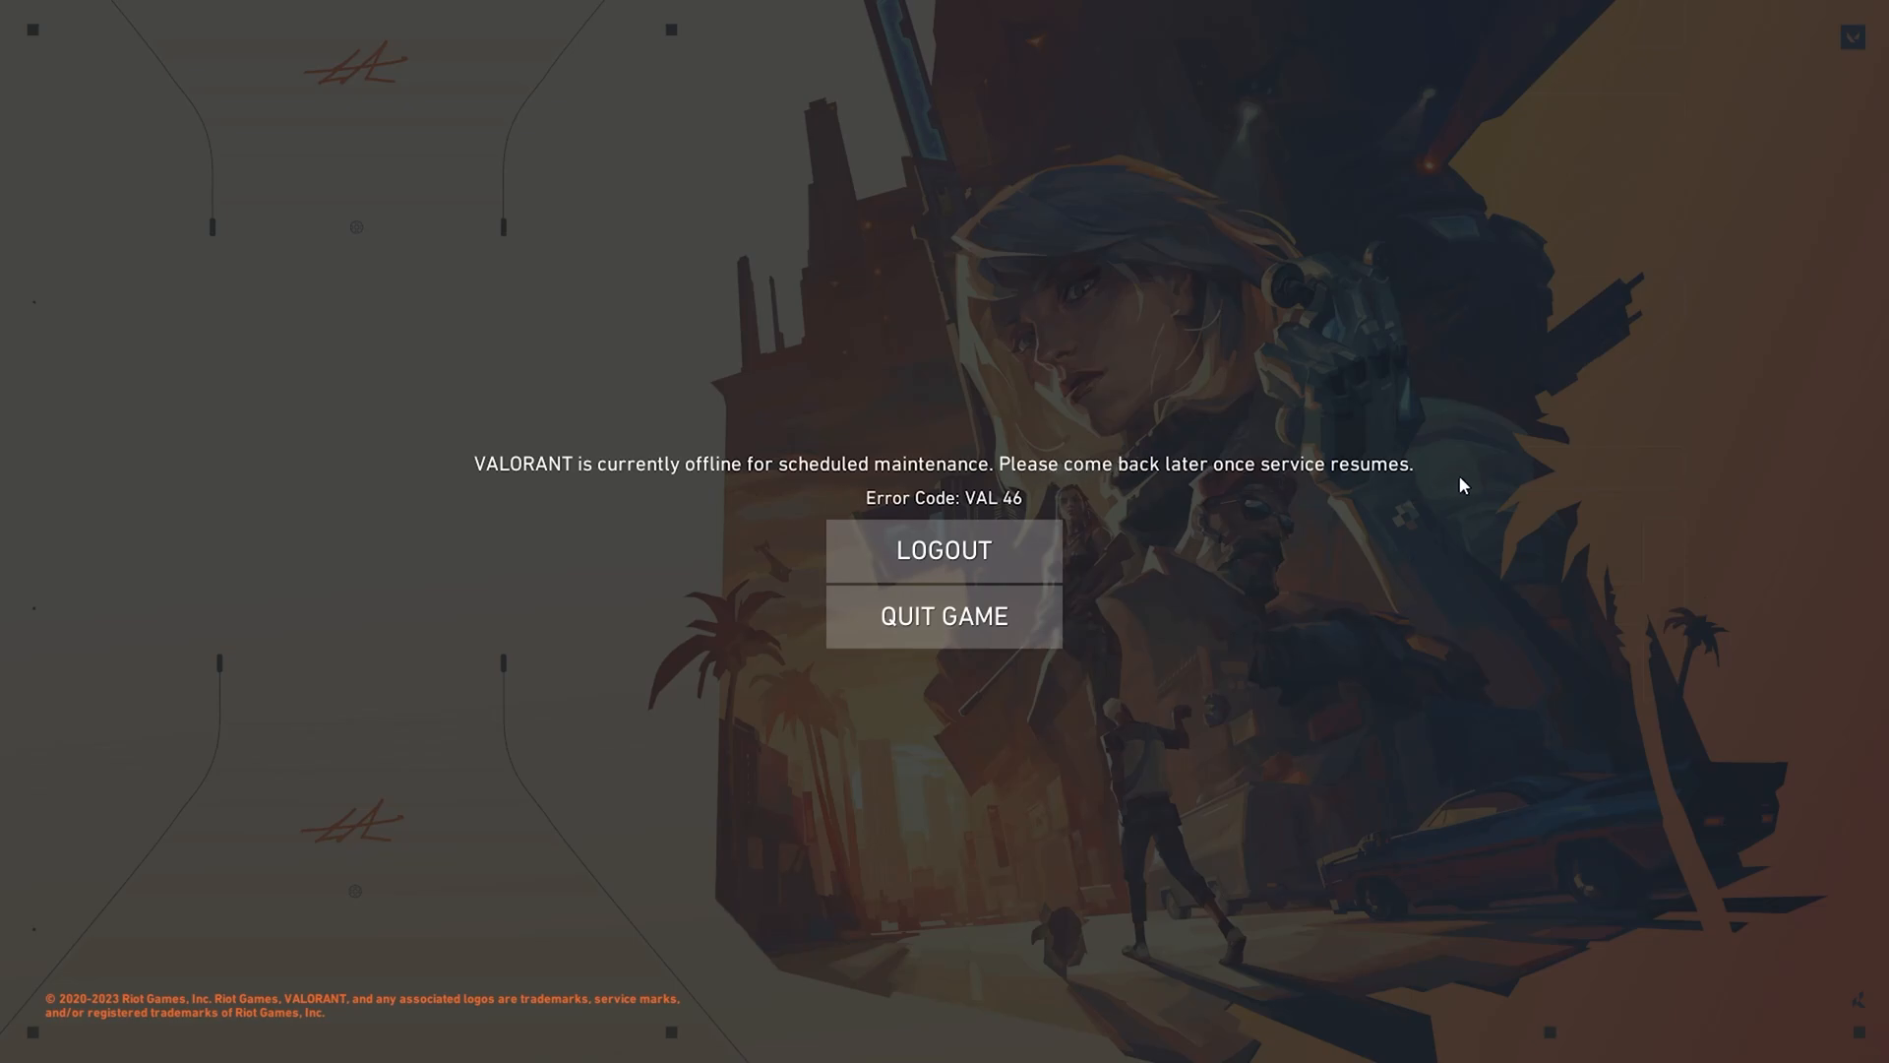
{"action": "mouse_move", "coordinate": [1383, 447]}
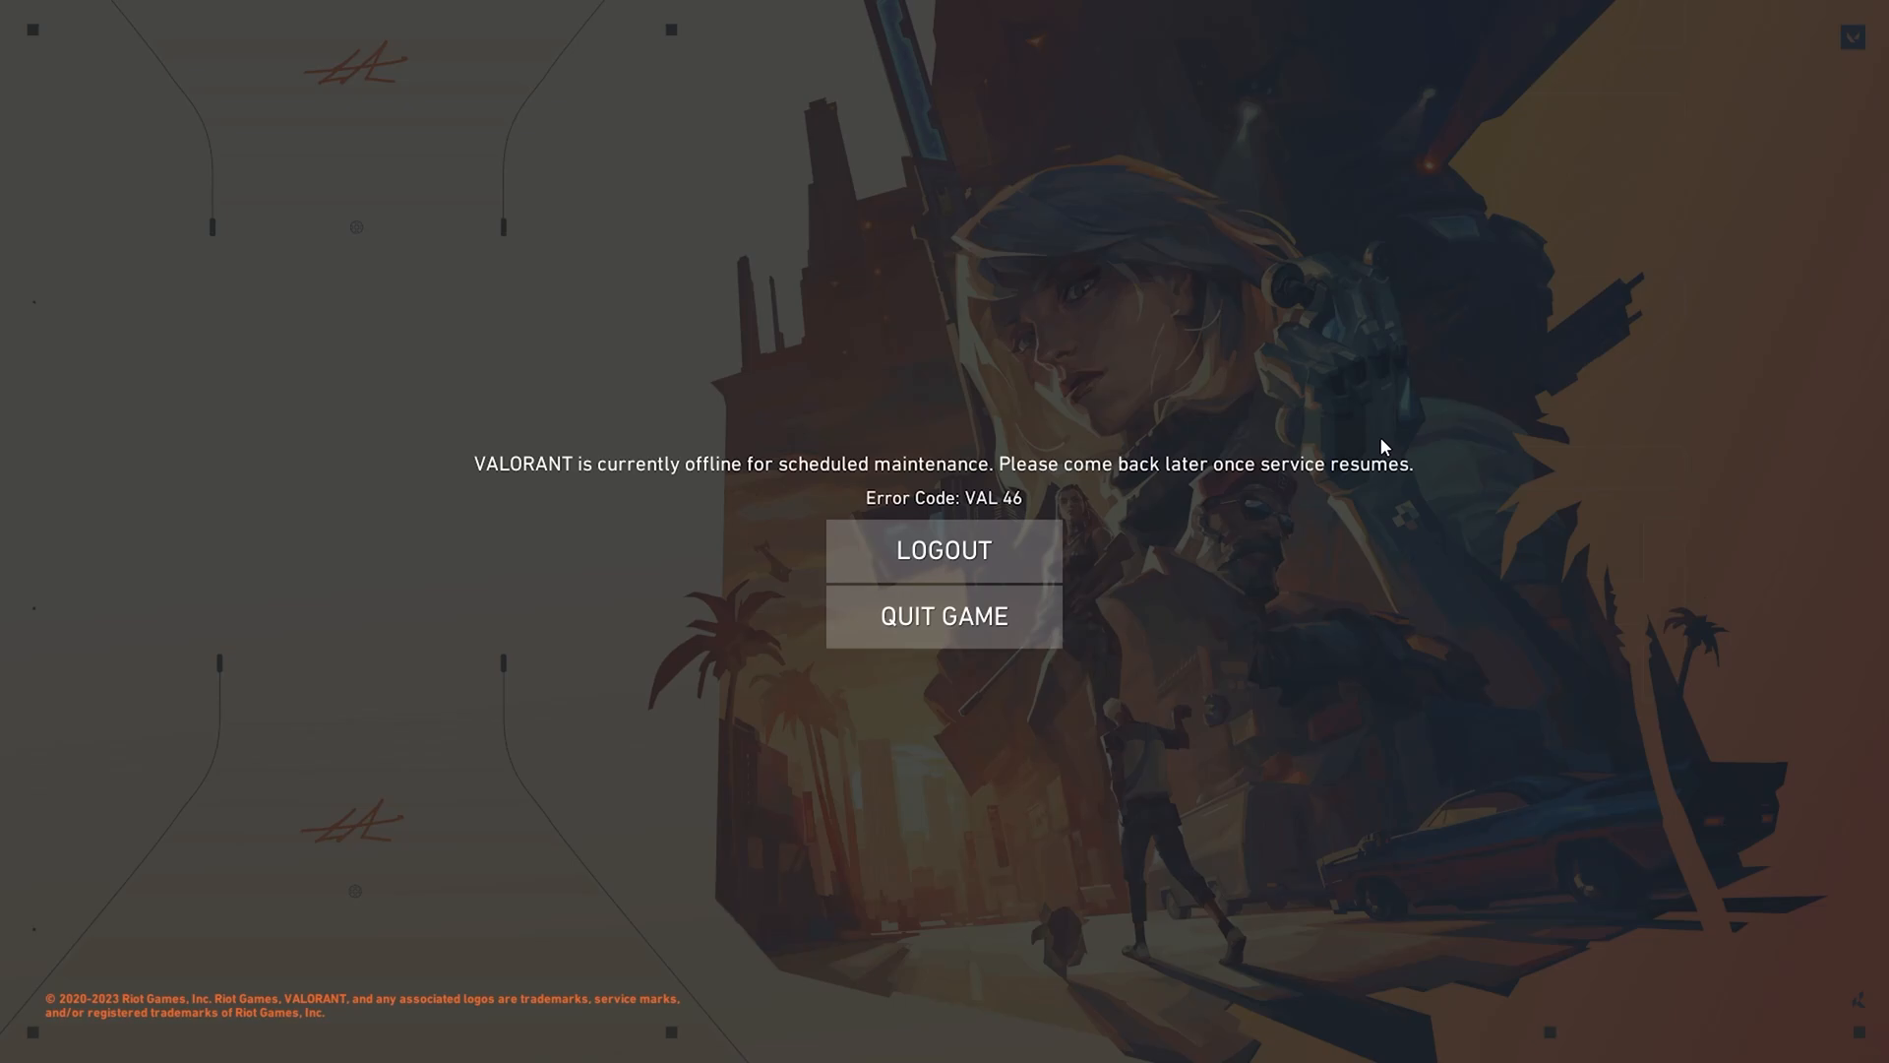
- Switch from the game to the VALORANT Service Status page open in Firefox
{"action": "left_click", "coordinate": [561, 1033]}
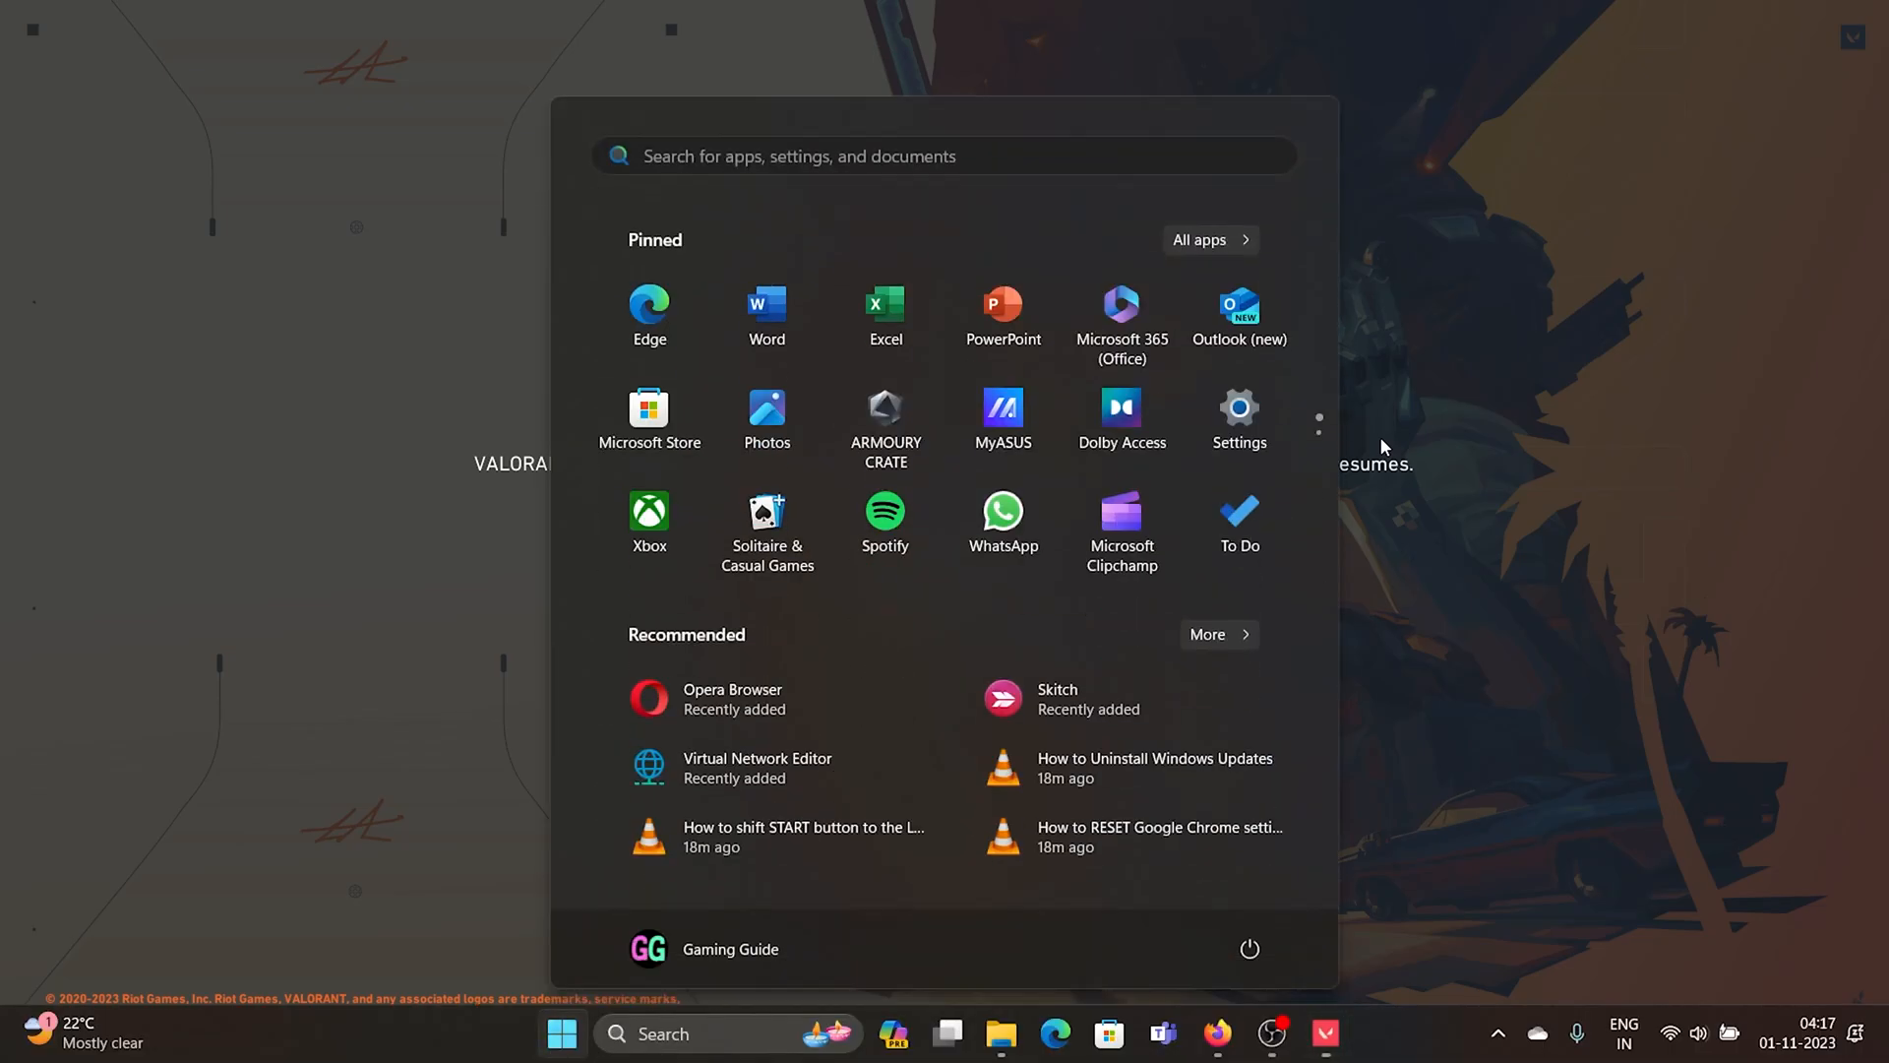
{"action": "mouse_move", "coordinate": [1218, 1033]}
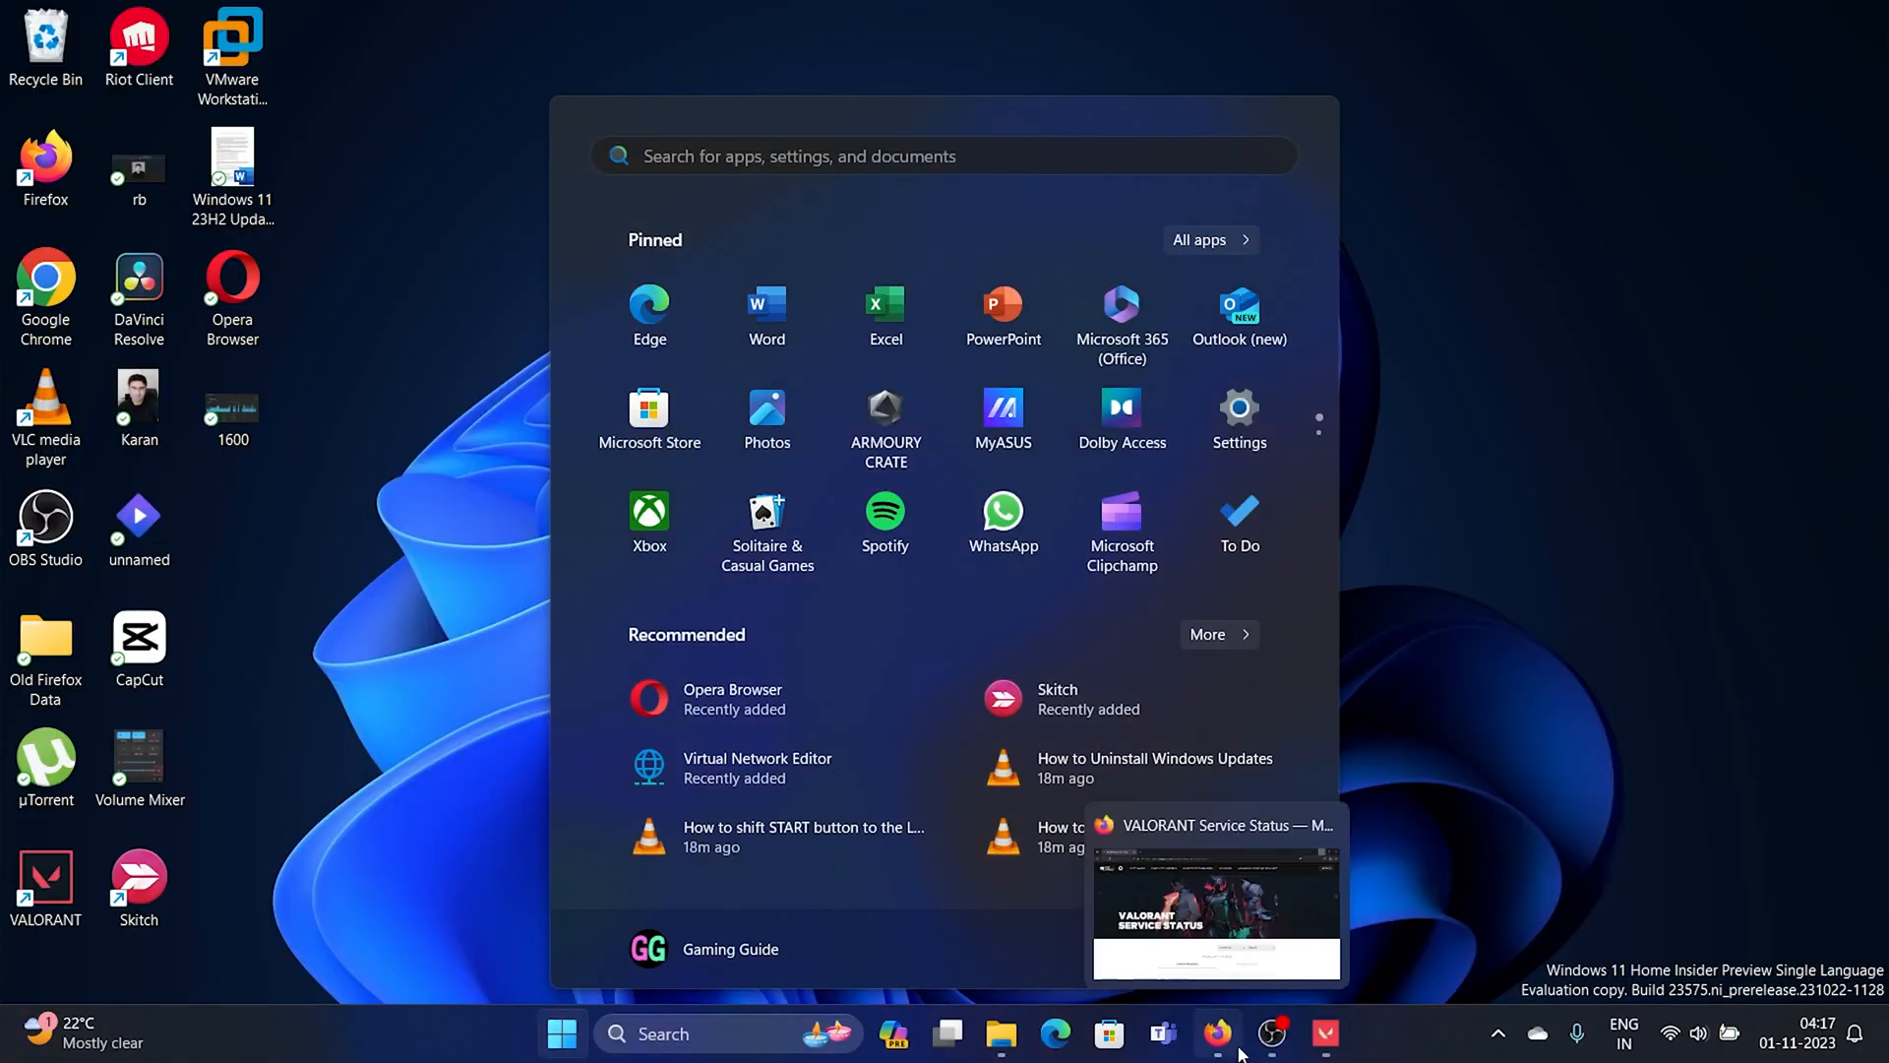
{"action": "left_click", "coordinate": [1214, 903]}
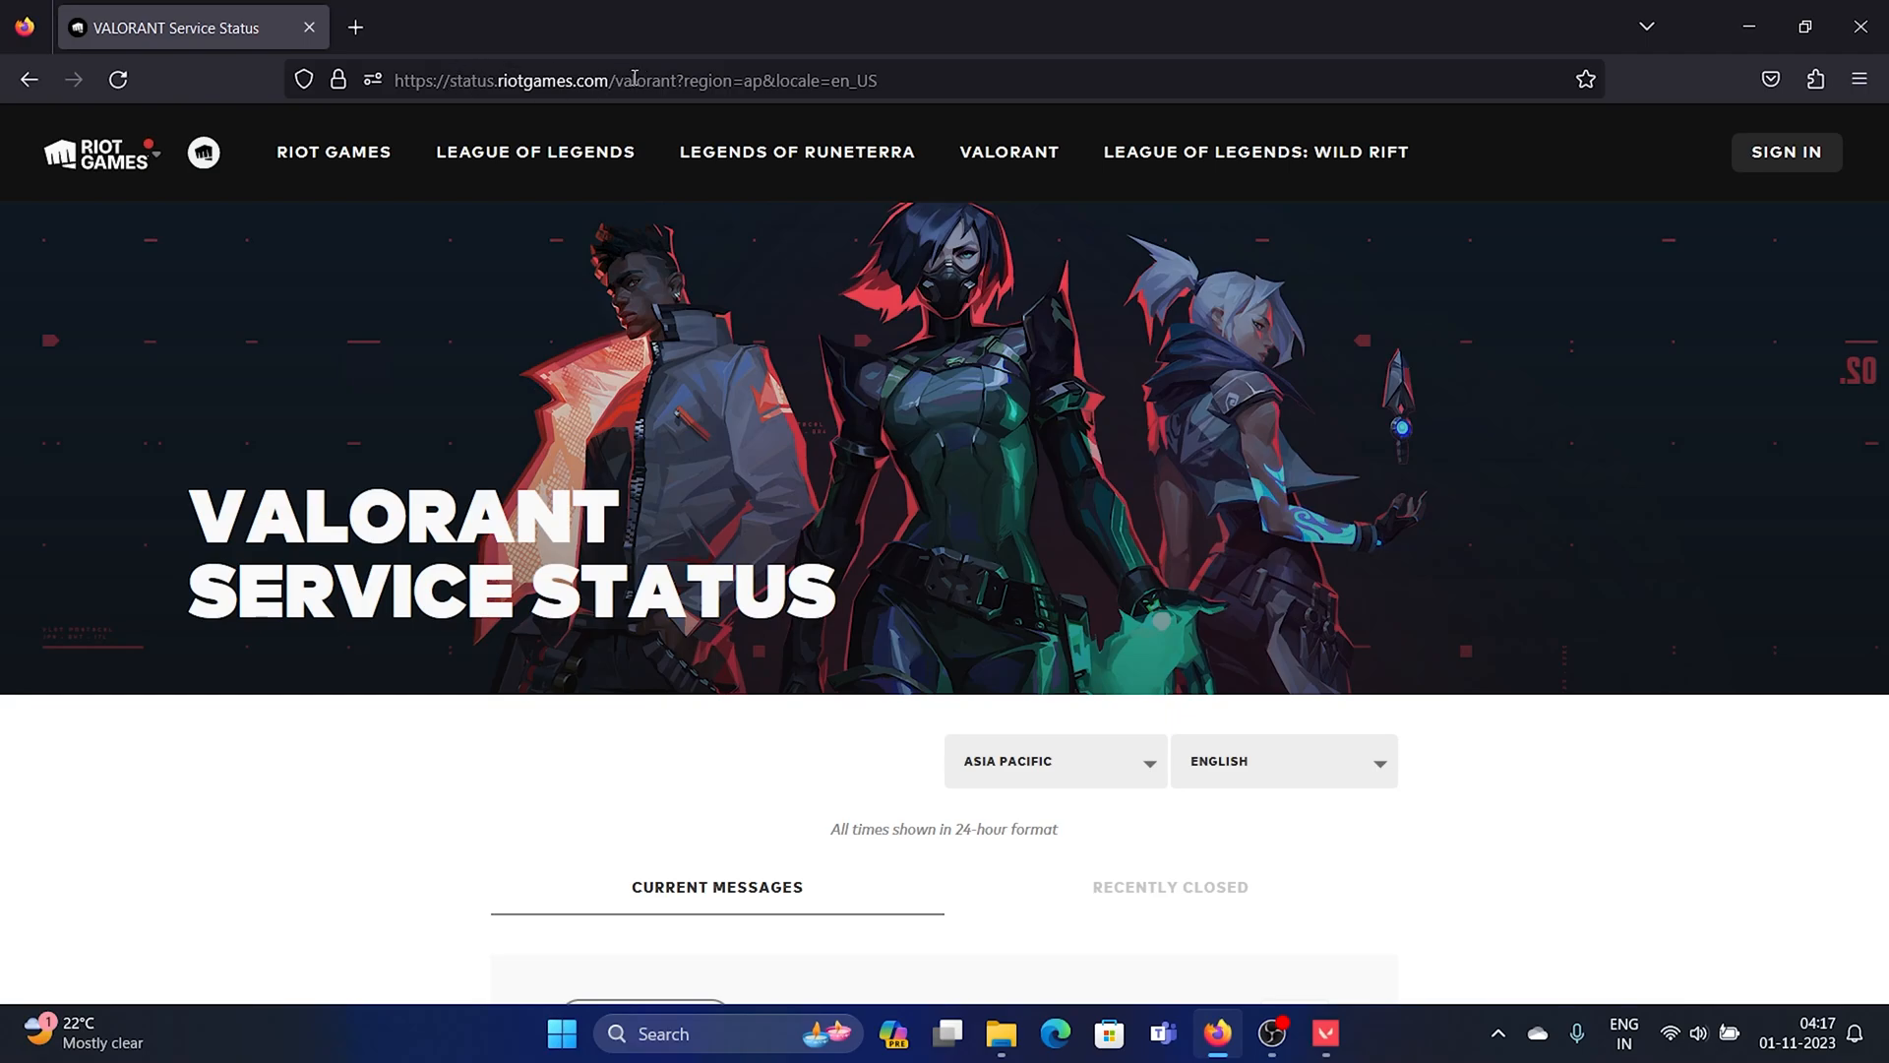
- Highlight the Queues Disabled for Maintenance notice's posting time, November 1 02:00 GMT+5:30
{"action": "scroll", "scroll_direction": "down", "scroll_amount": 3}
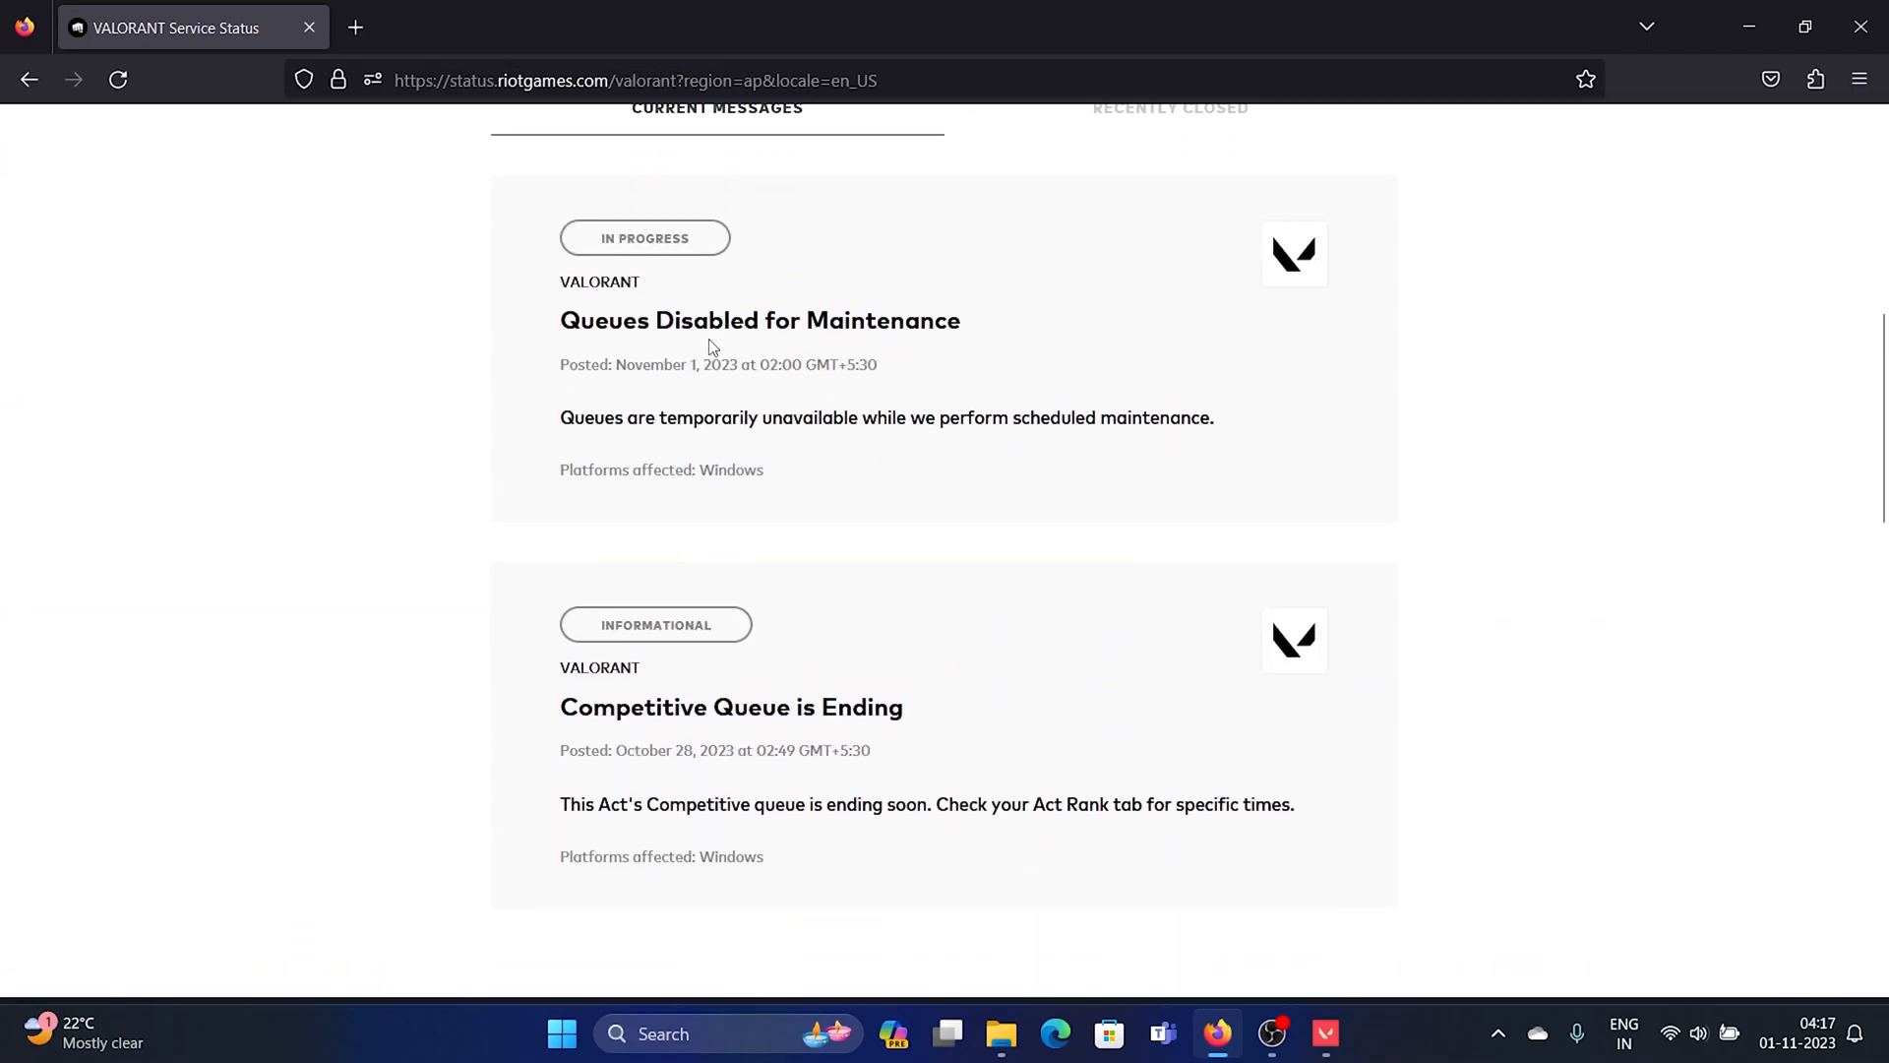
{"action": "scroll", "scroll_direction": "up", "scroll_amount": 3}
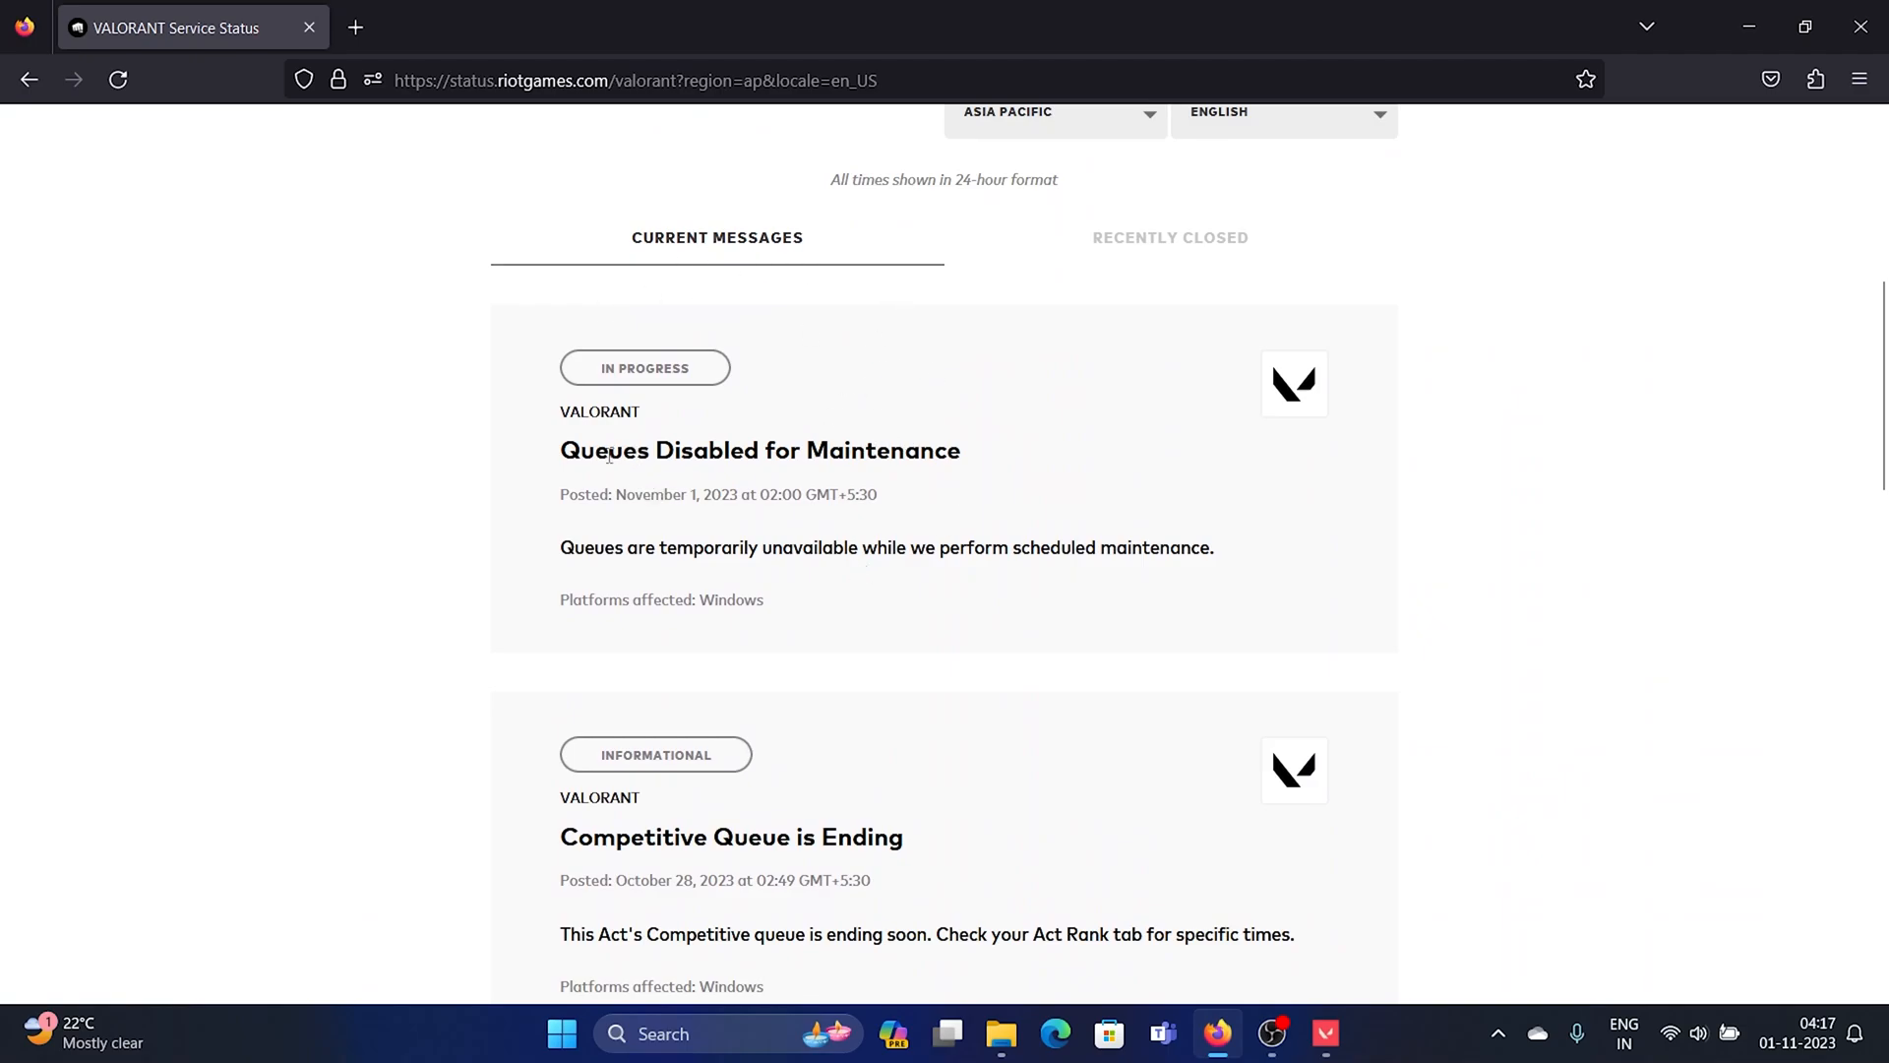
{"action": "double_click", "coordinate": [867, 494]}
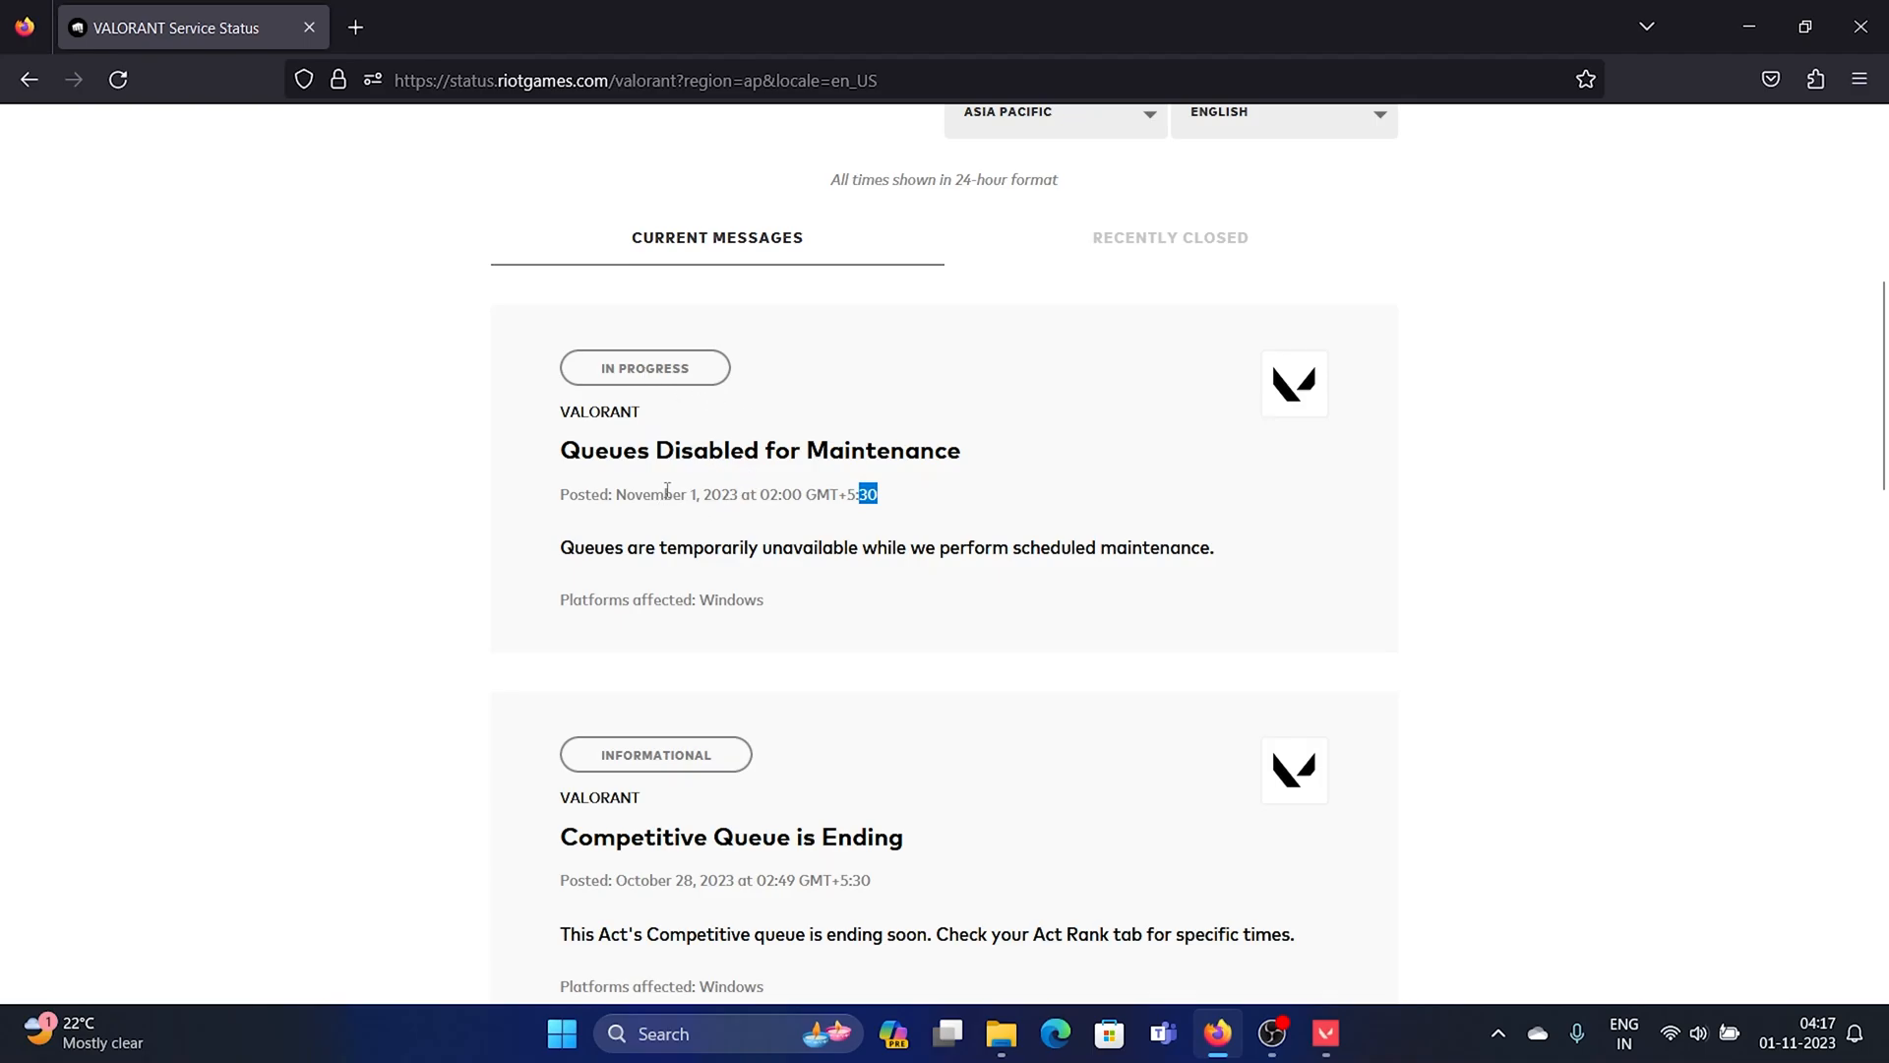
{"action": "scroll", "scroll_direction": "down", "scroll_amount": 3}
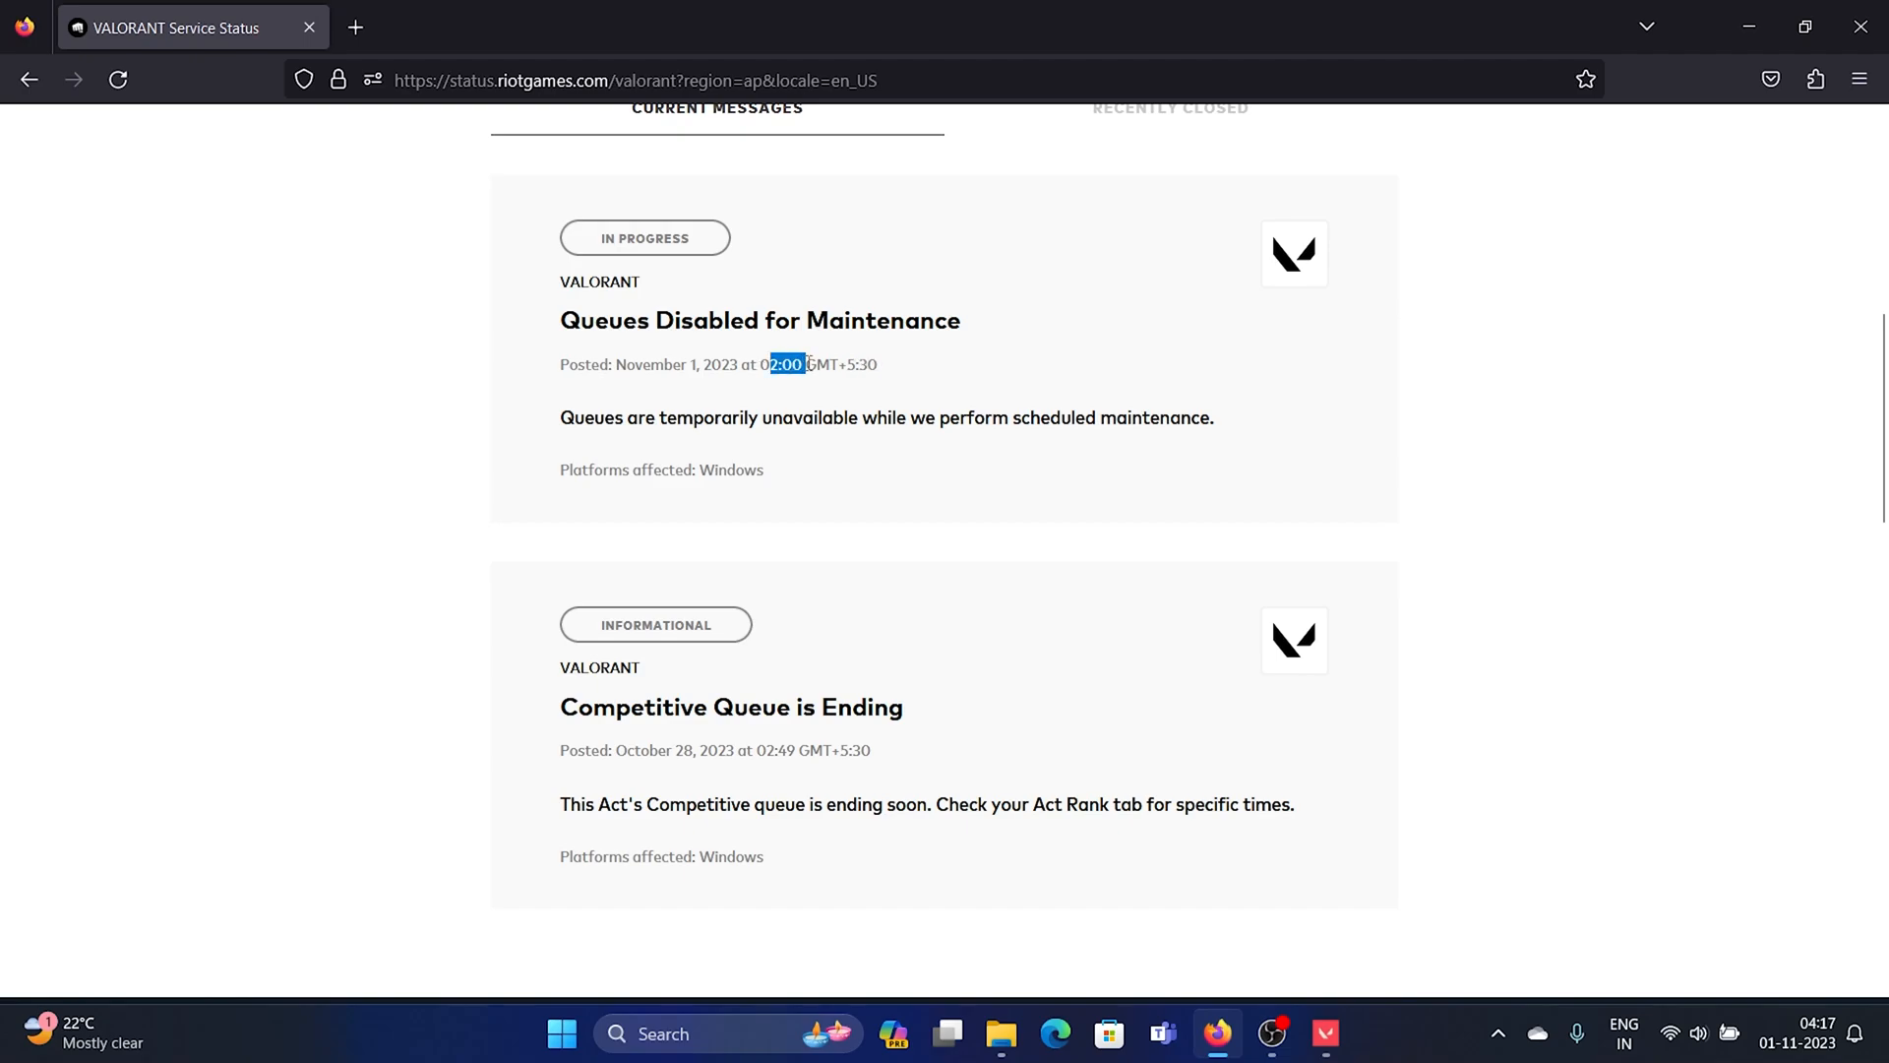
{"action": "mouse_move", "coordinate": [817, 385]}
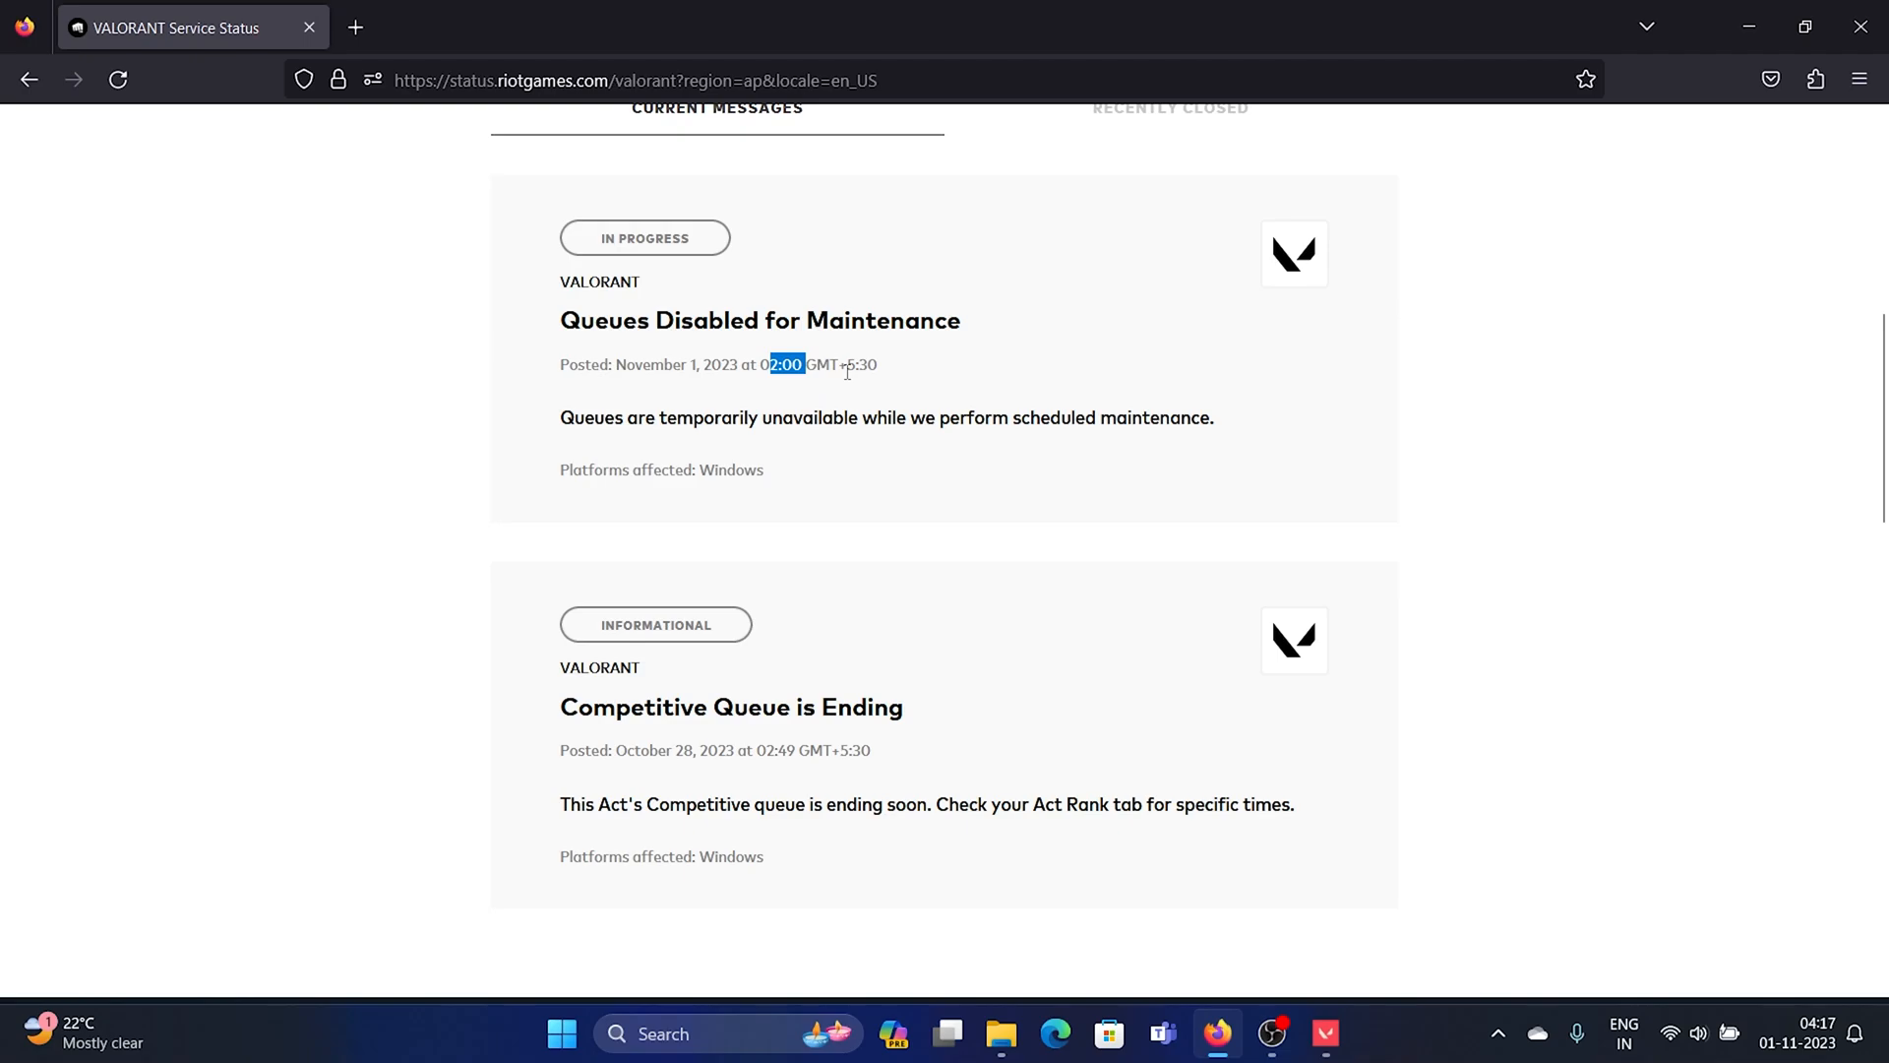
{"action": "left_click", "coordinate": [866, 364]}
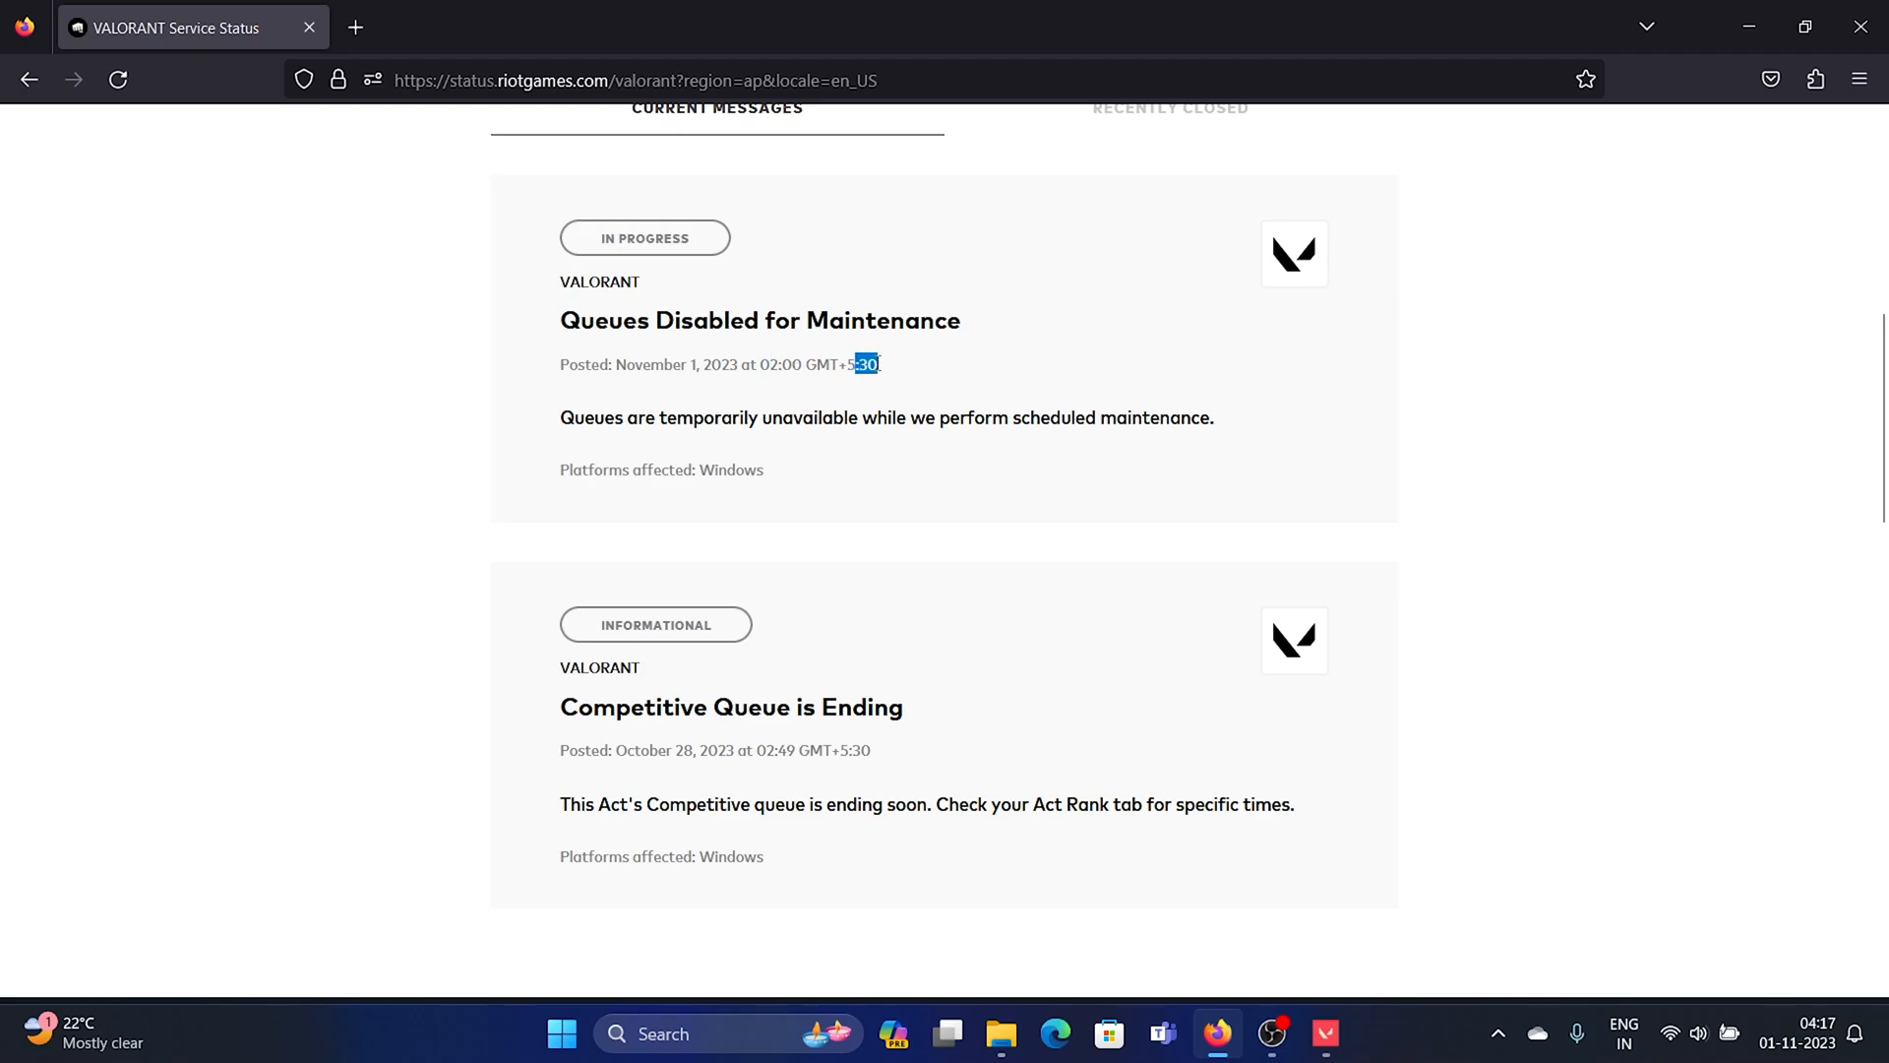
{"action": "scroll", "scroll_direction": "down", "scroll_amount": 3}
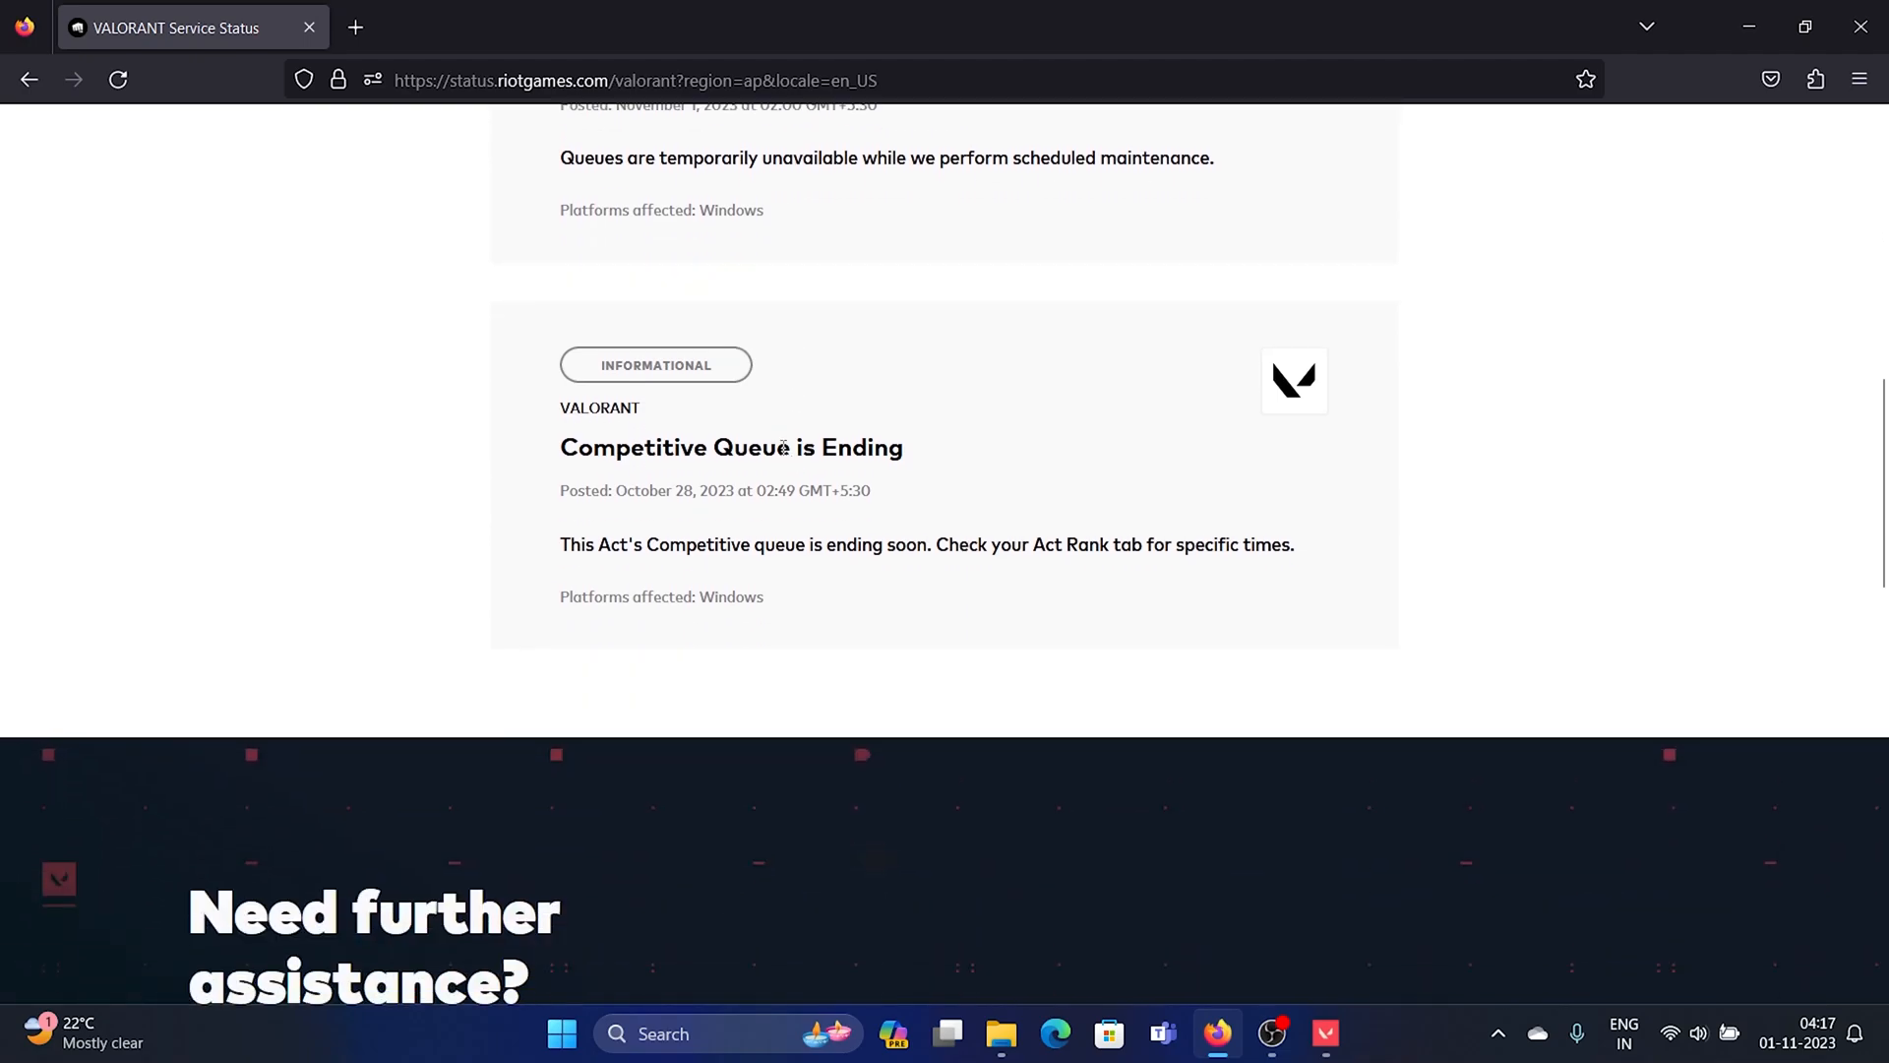
{"action": "scroll", "scroll_direction": "up", "scroll_amount": 3}
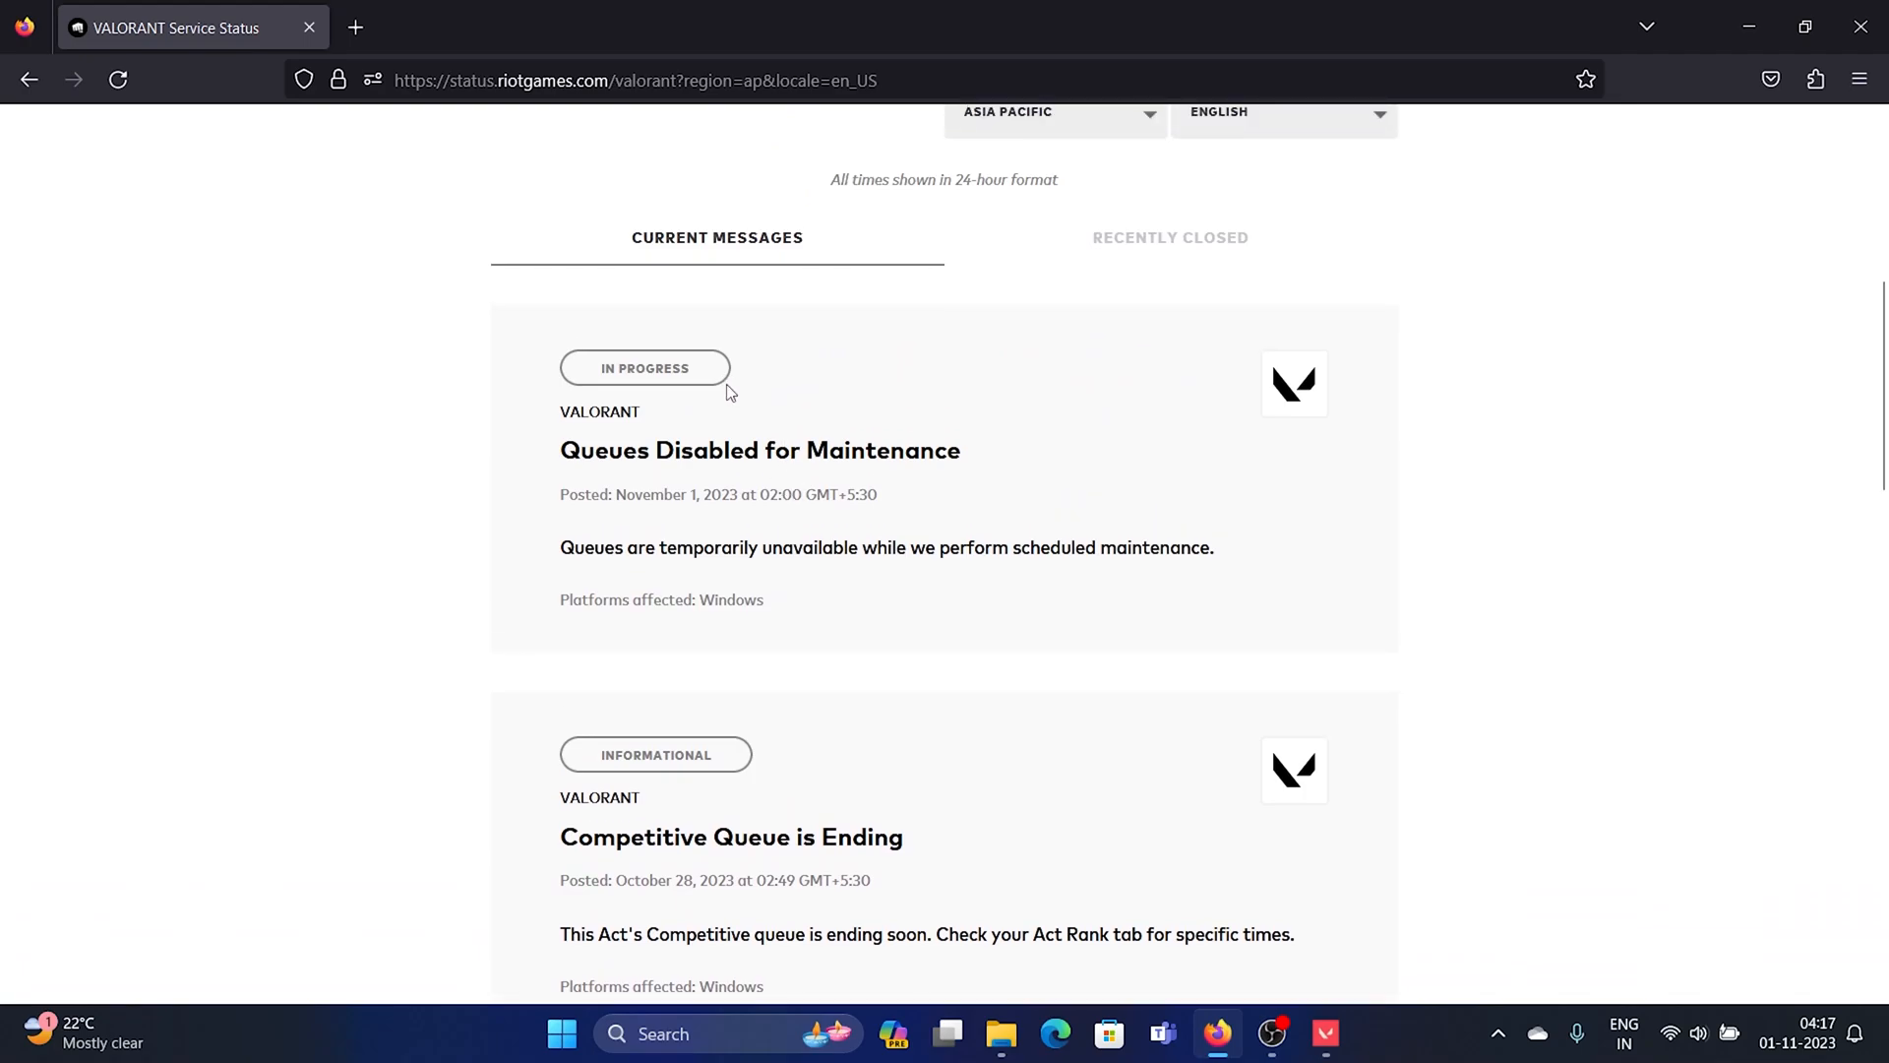
{"action": "mouse_move", "coordinate": [752, 515]}
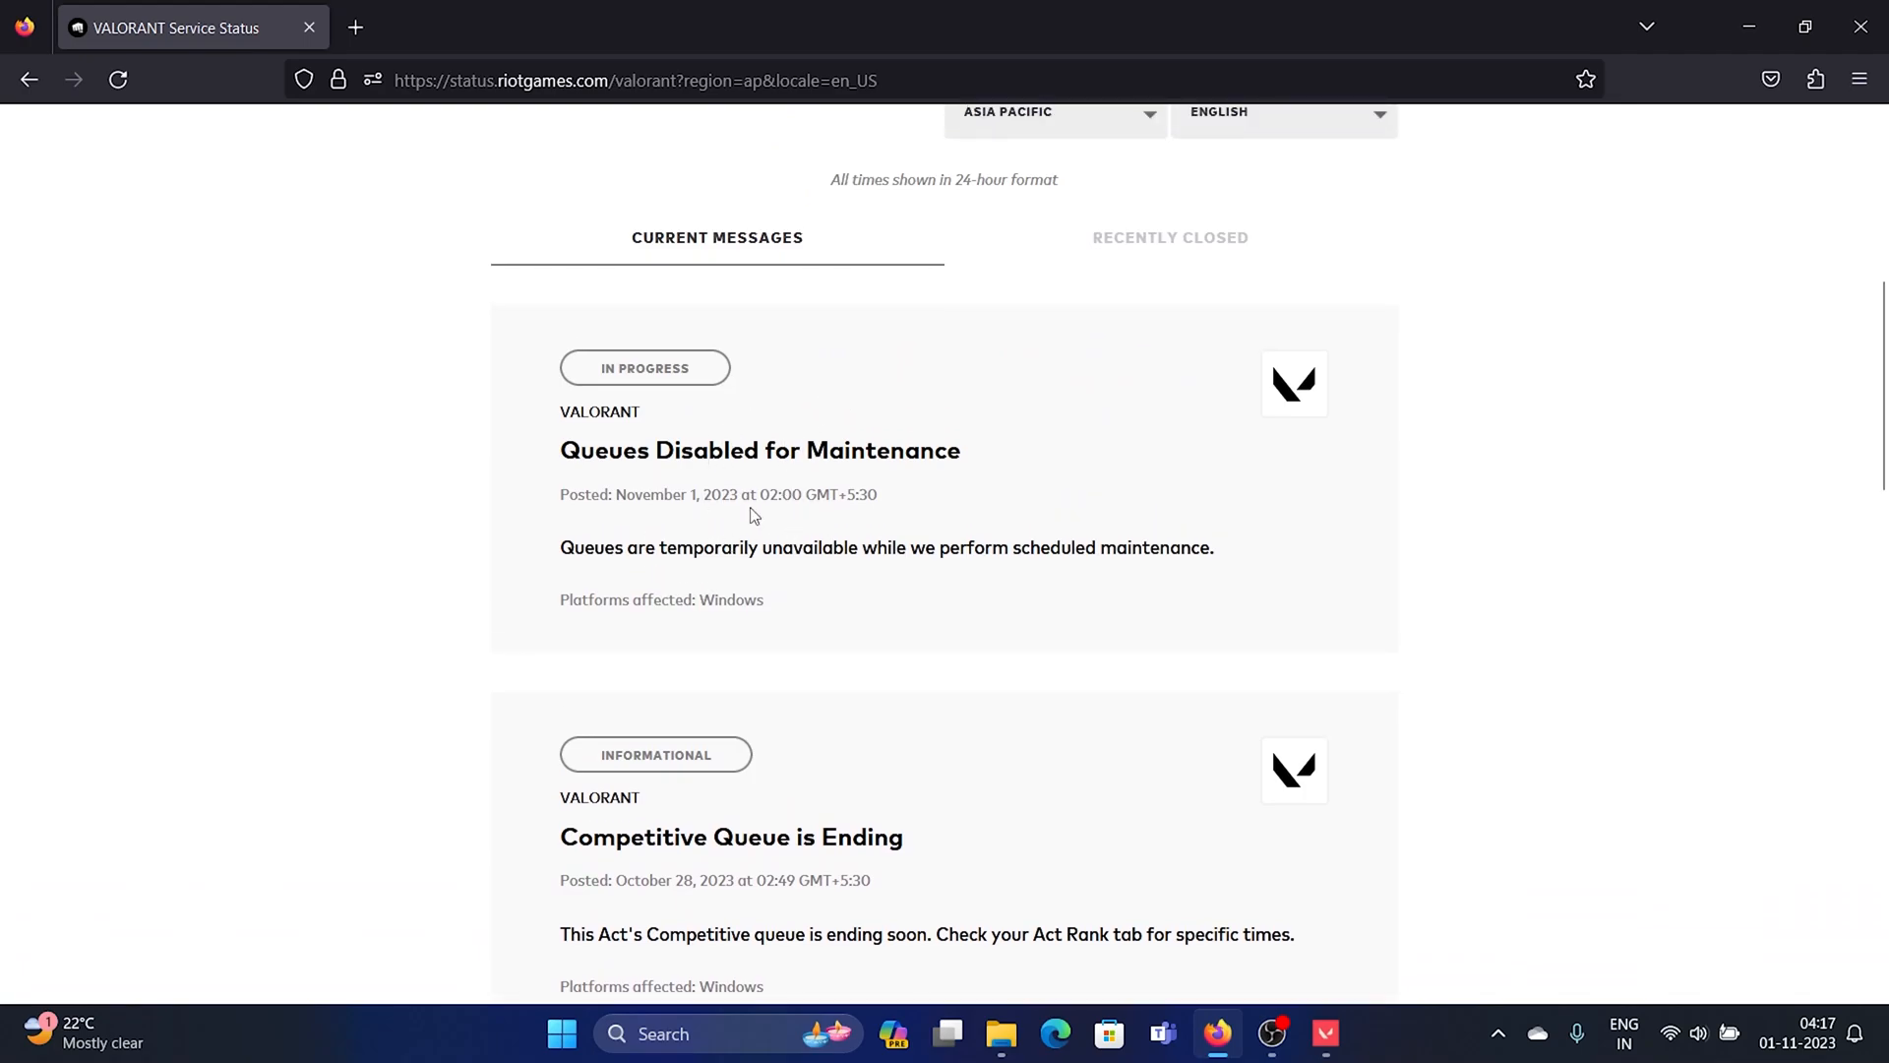
{"action": "mouse_move", "coordinate": [755, 539]}
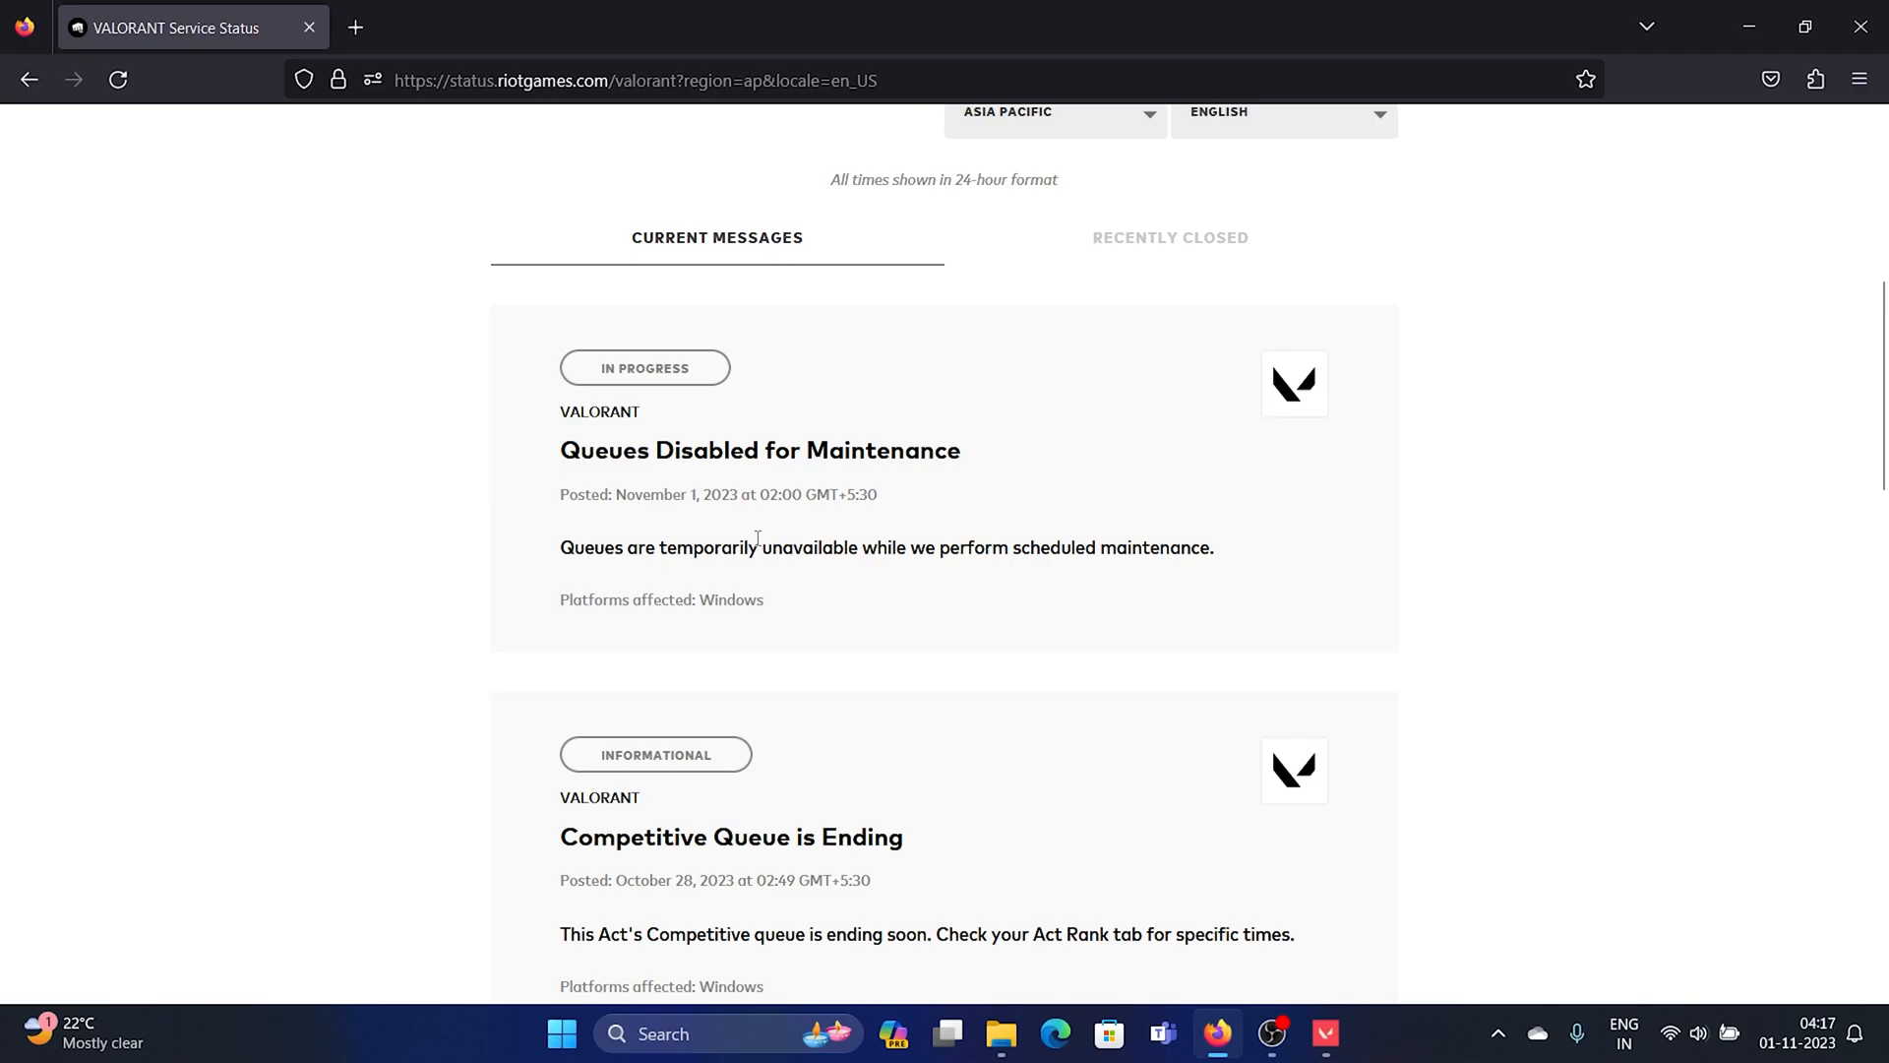
{"action": "mouse_move", "coordinate": [748, 481]}
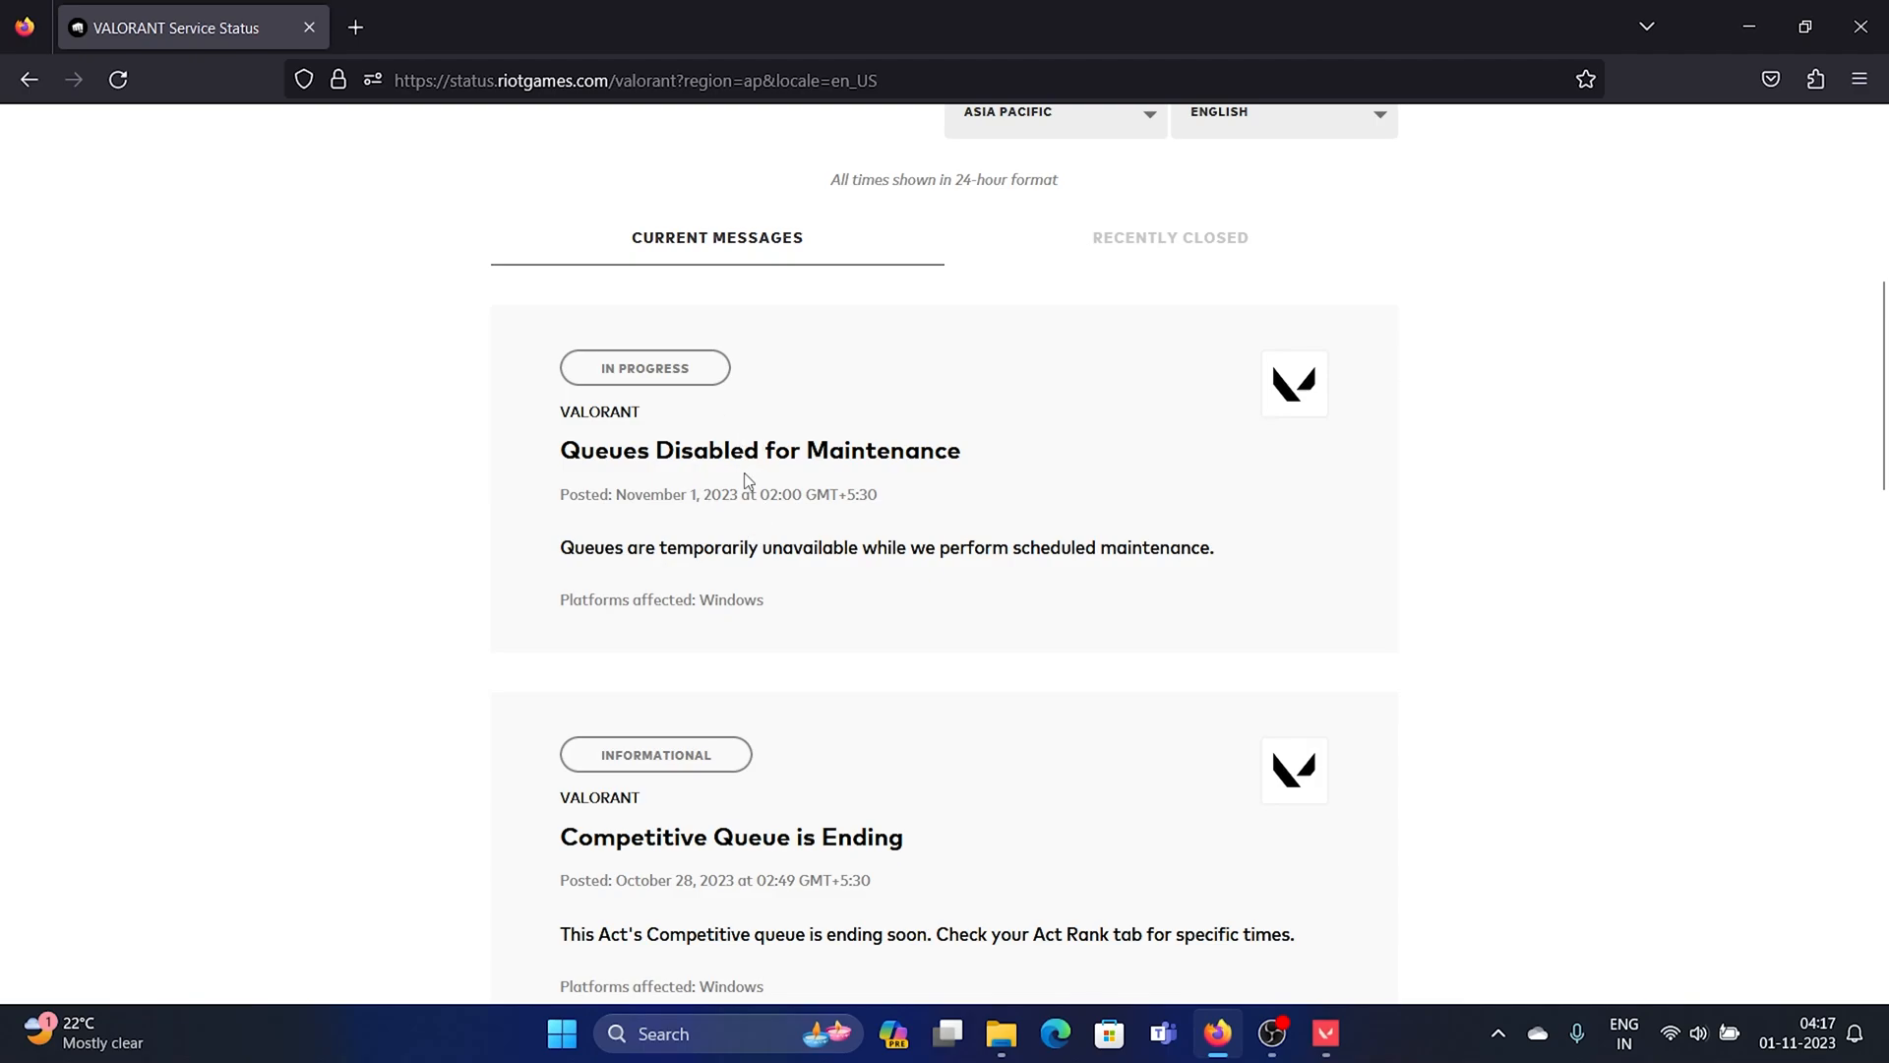
{"action": "mouse_move", "coordinate": [614, 368]}
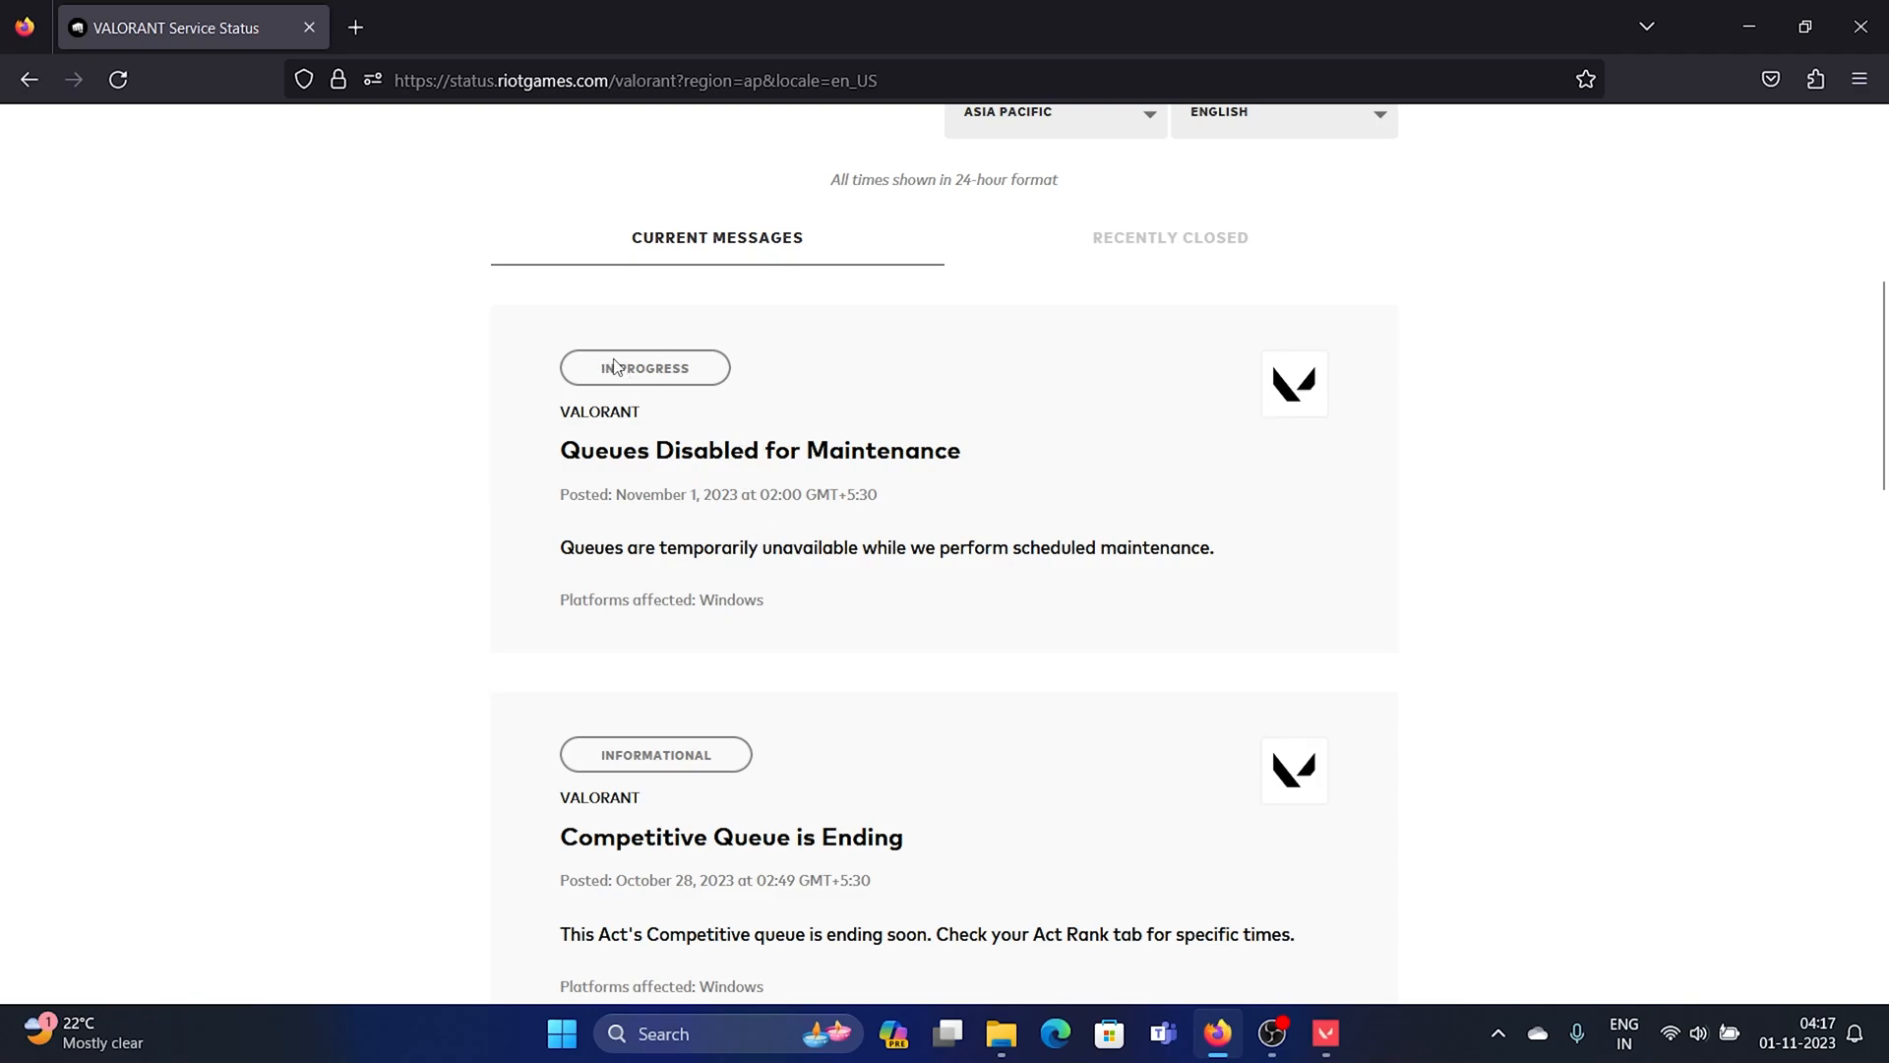
{"action": "double_click", "coordinate": [646, 368]}
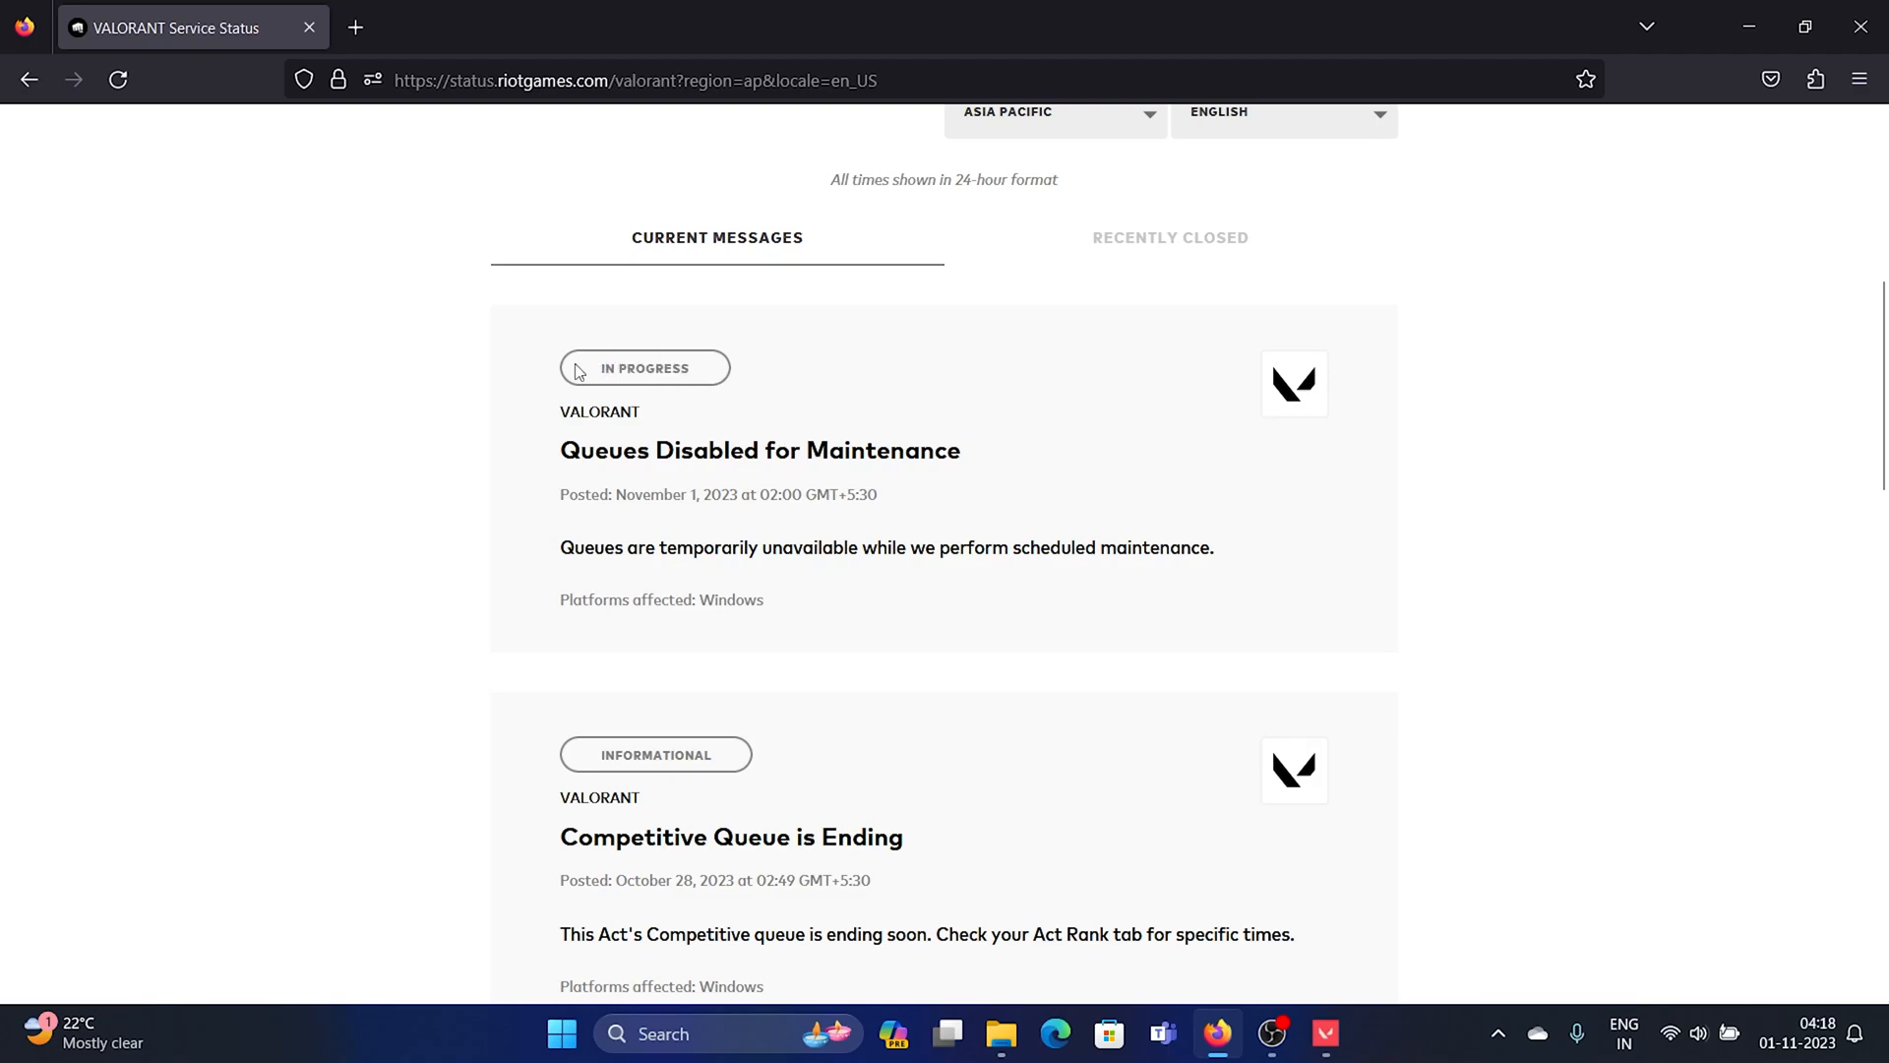
{"action": "mouse_move", "coordinate": [698, 439]}
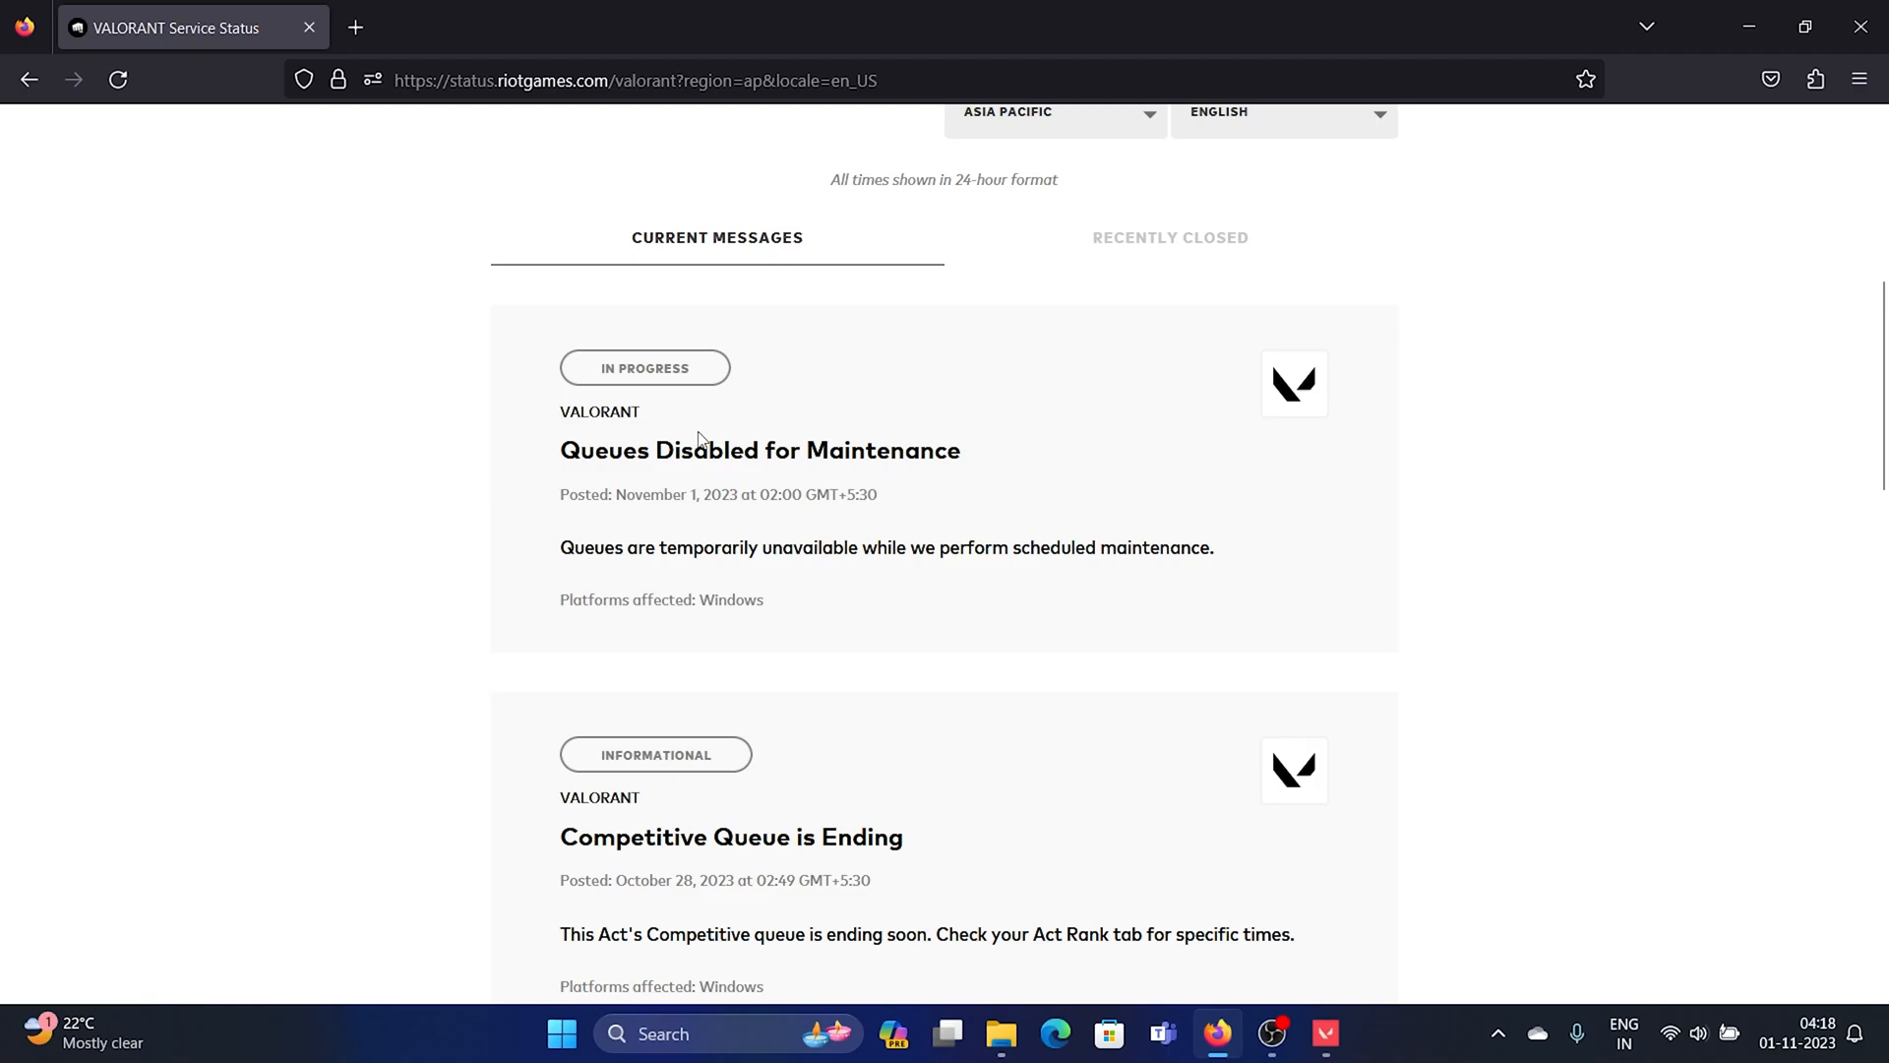
{"action": "mouse_move", "coordinate": [706, 337]}
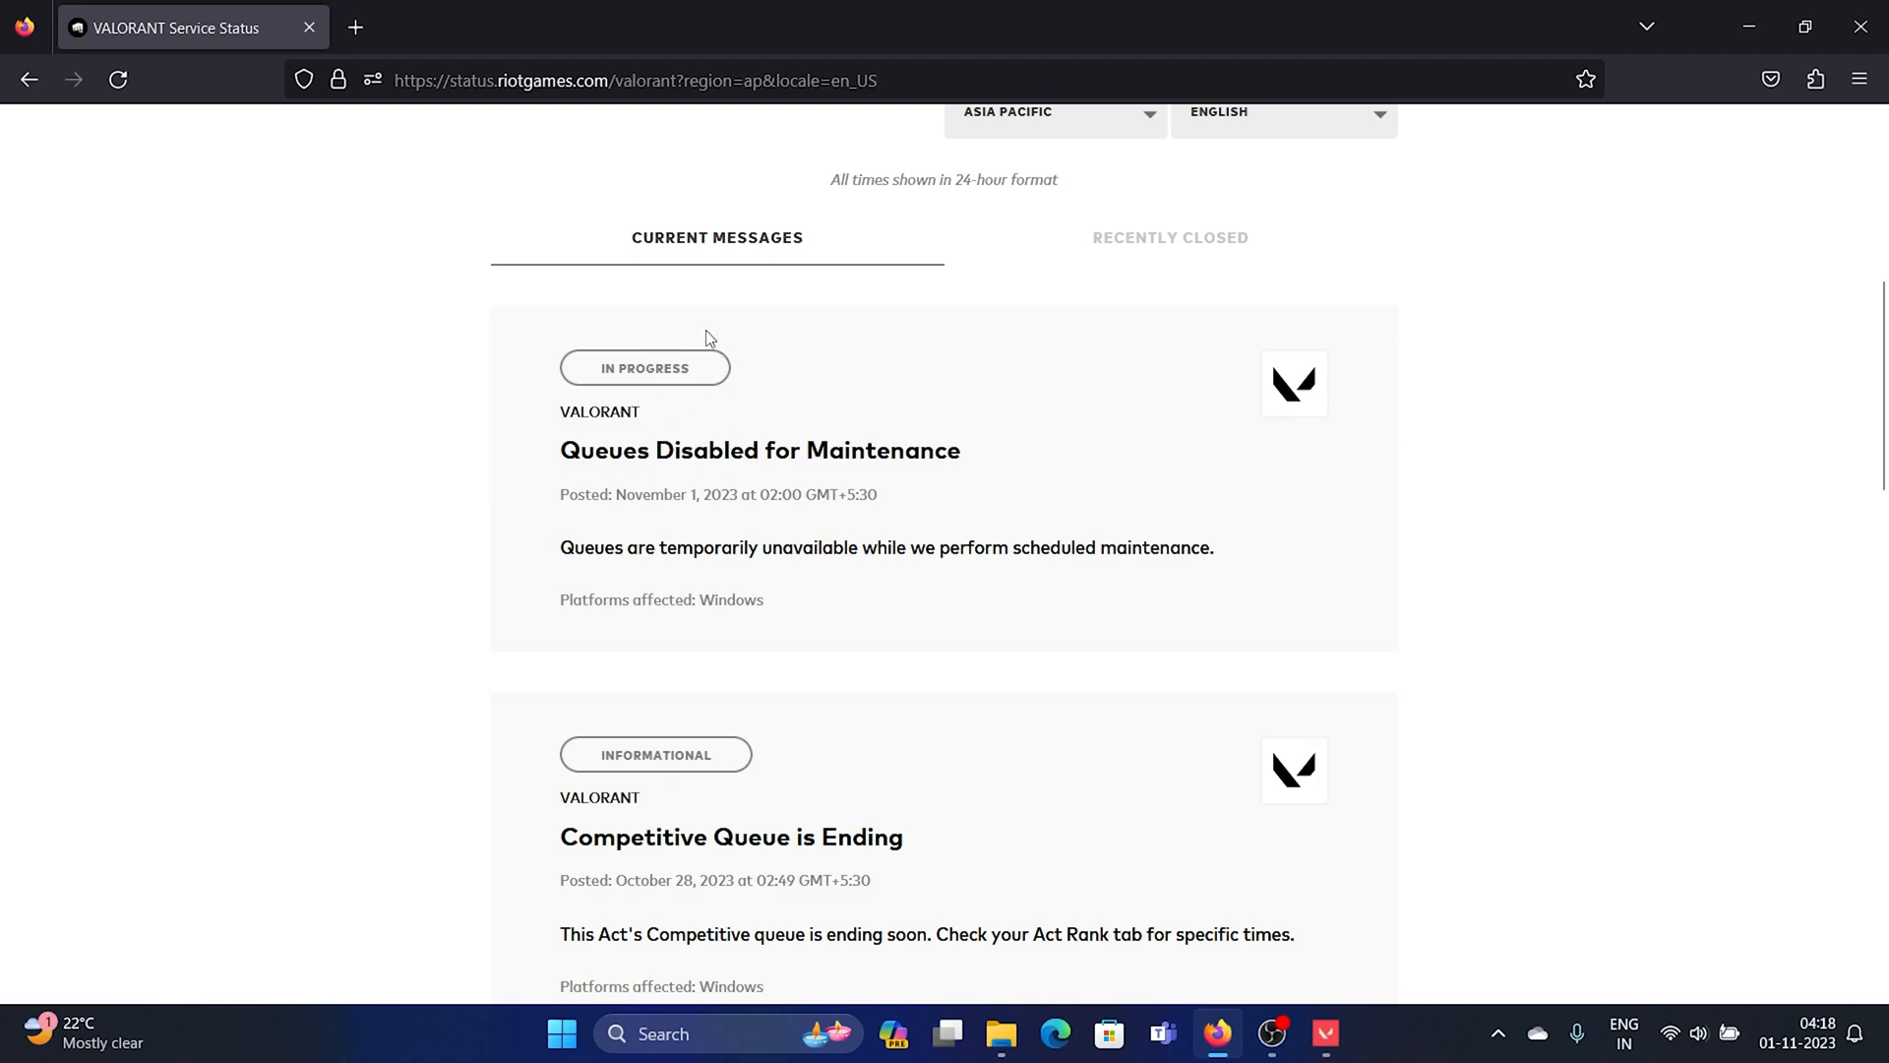